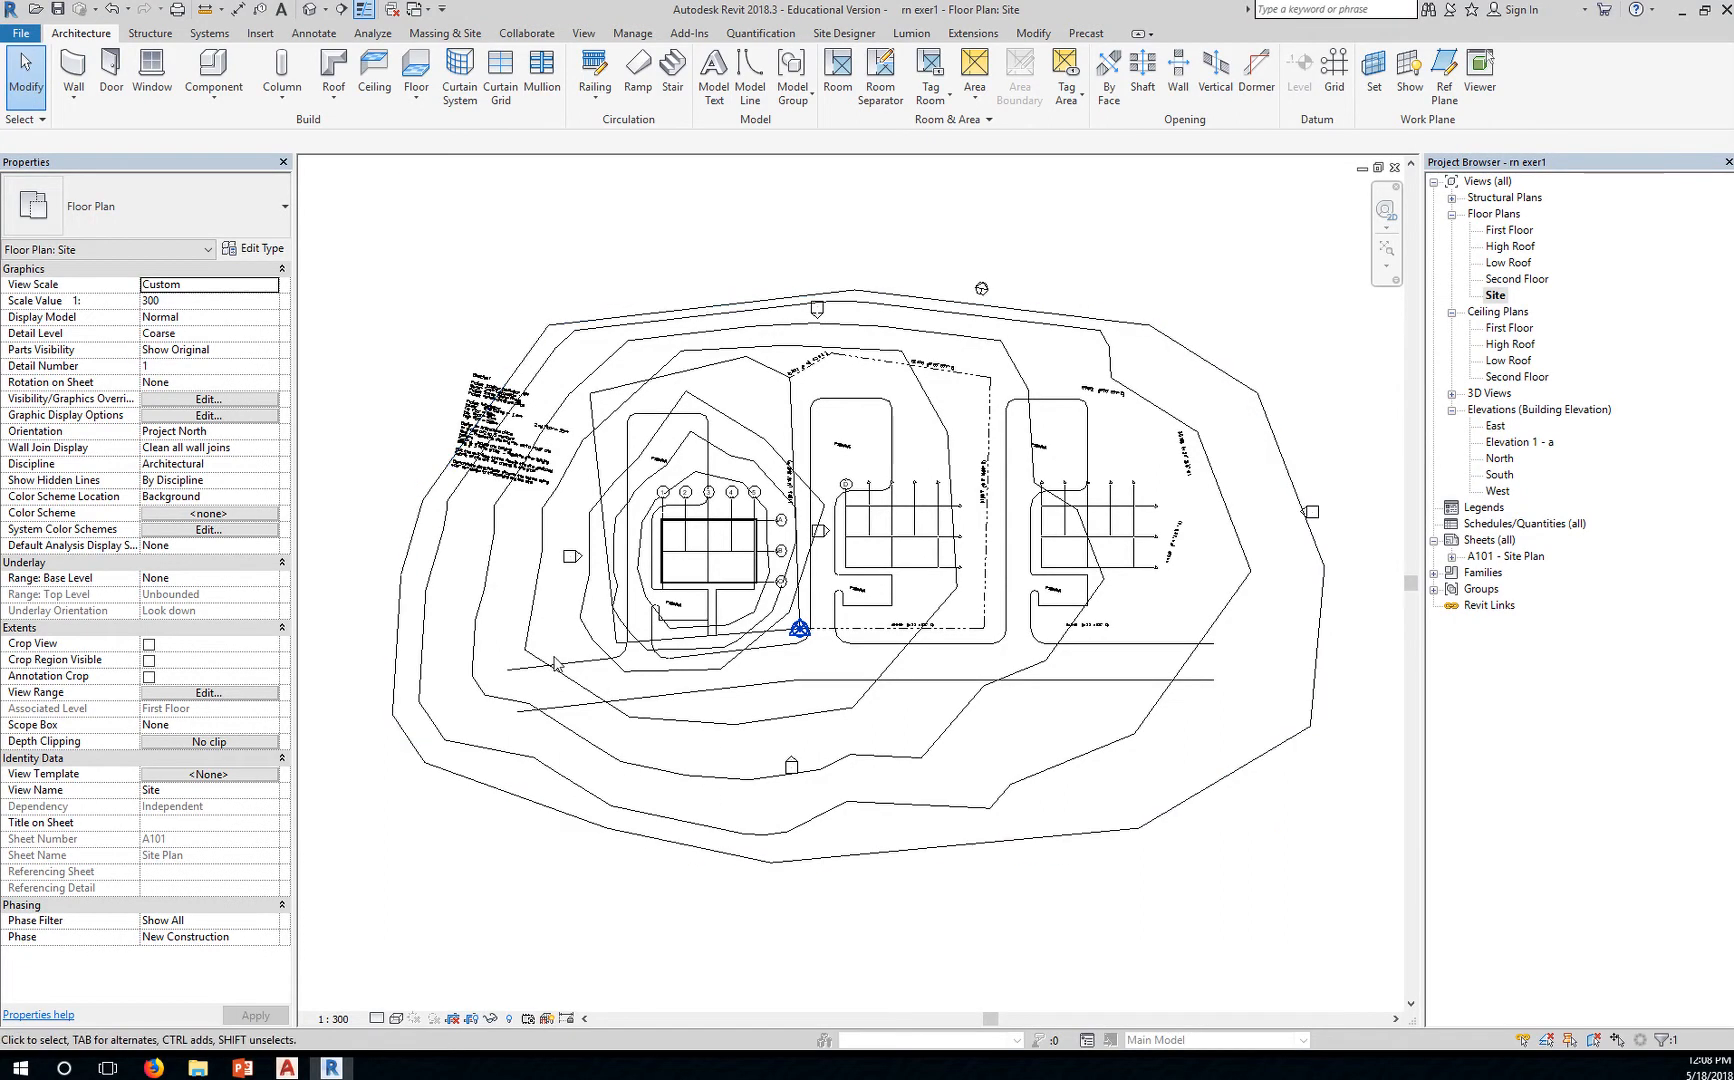
# Select around the site plan and switch to the Massing & Site ribbon tools
pyautogui.click(540, 664)
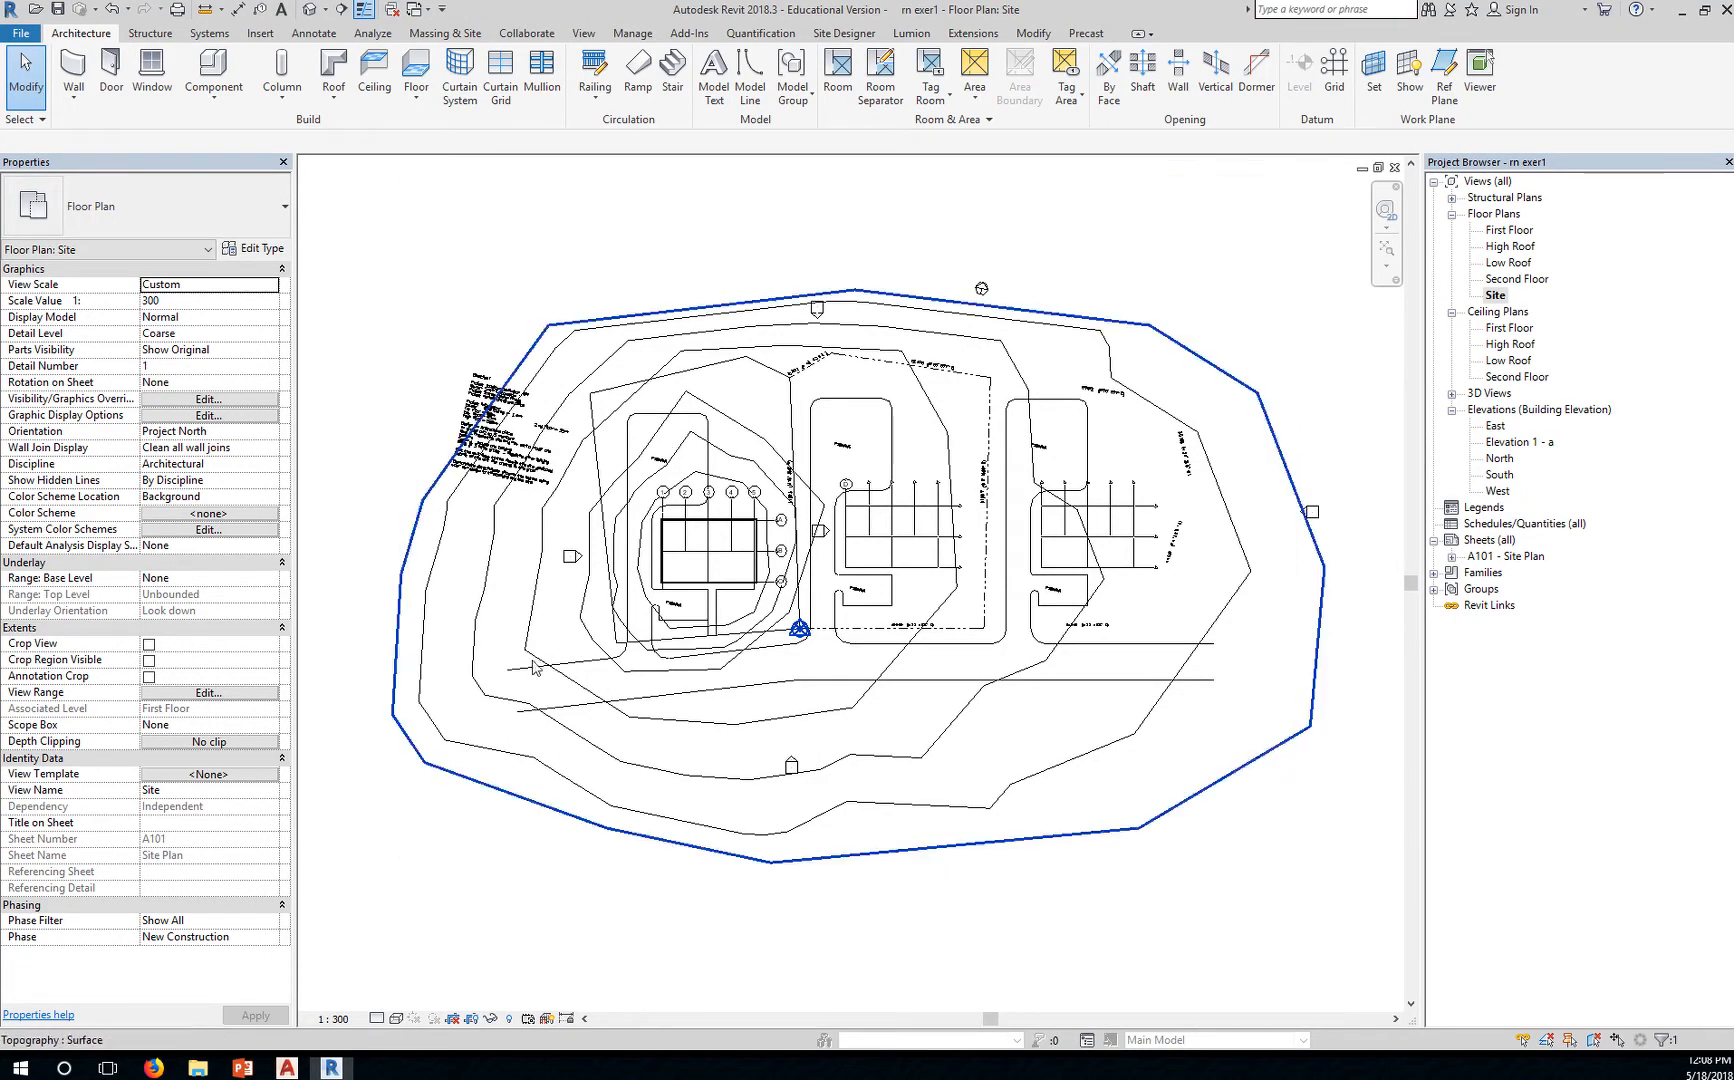
pyautogui.click(444, 654)
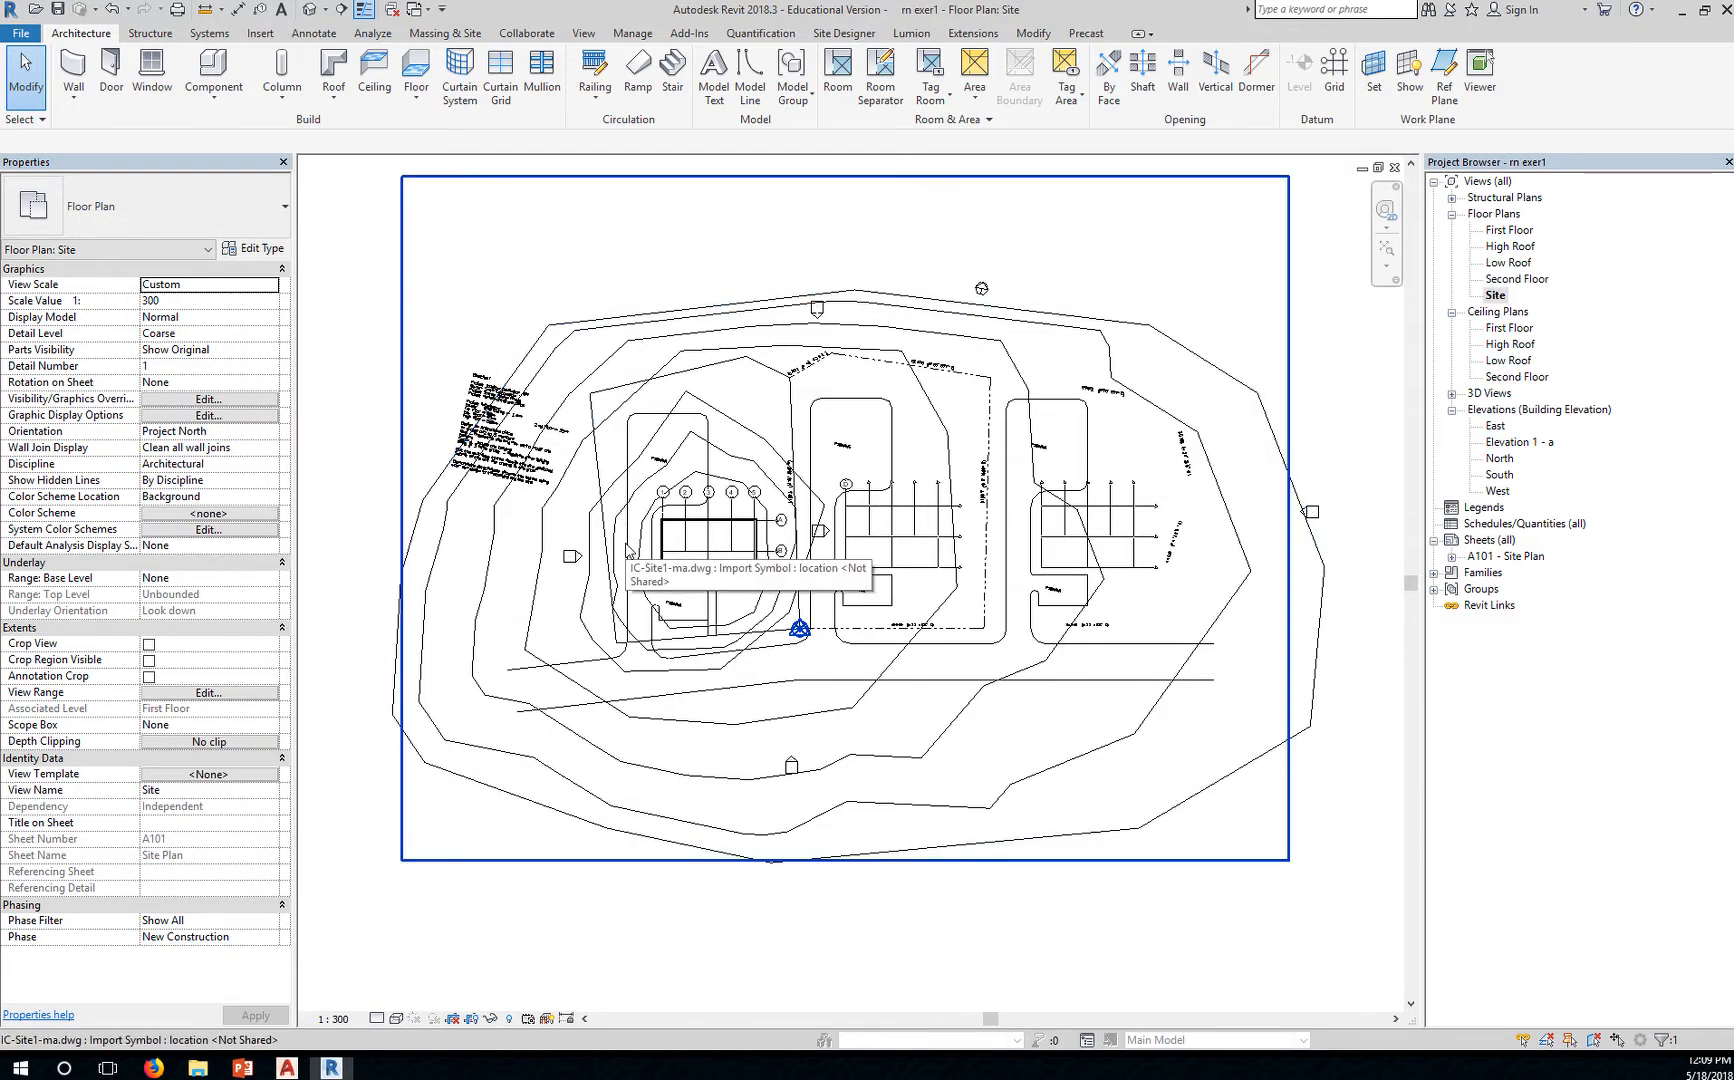
pyautogui.click(594, 594)
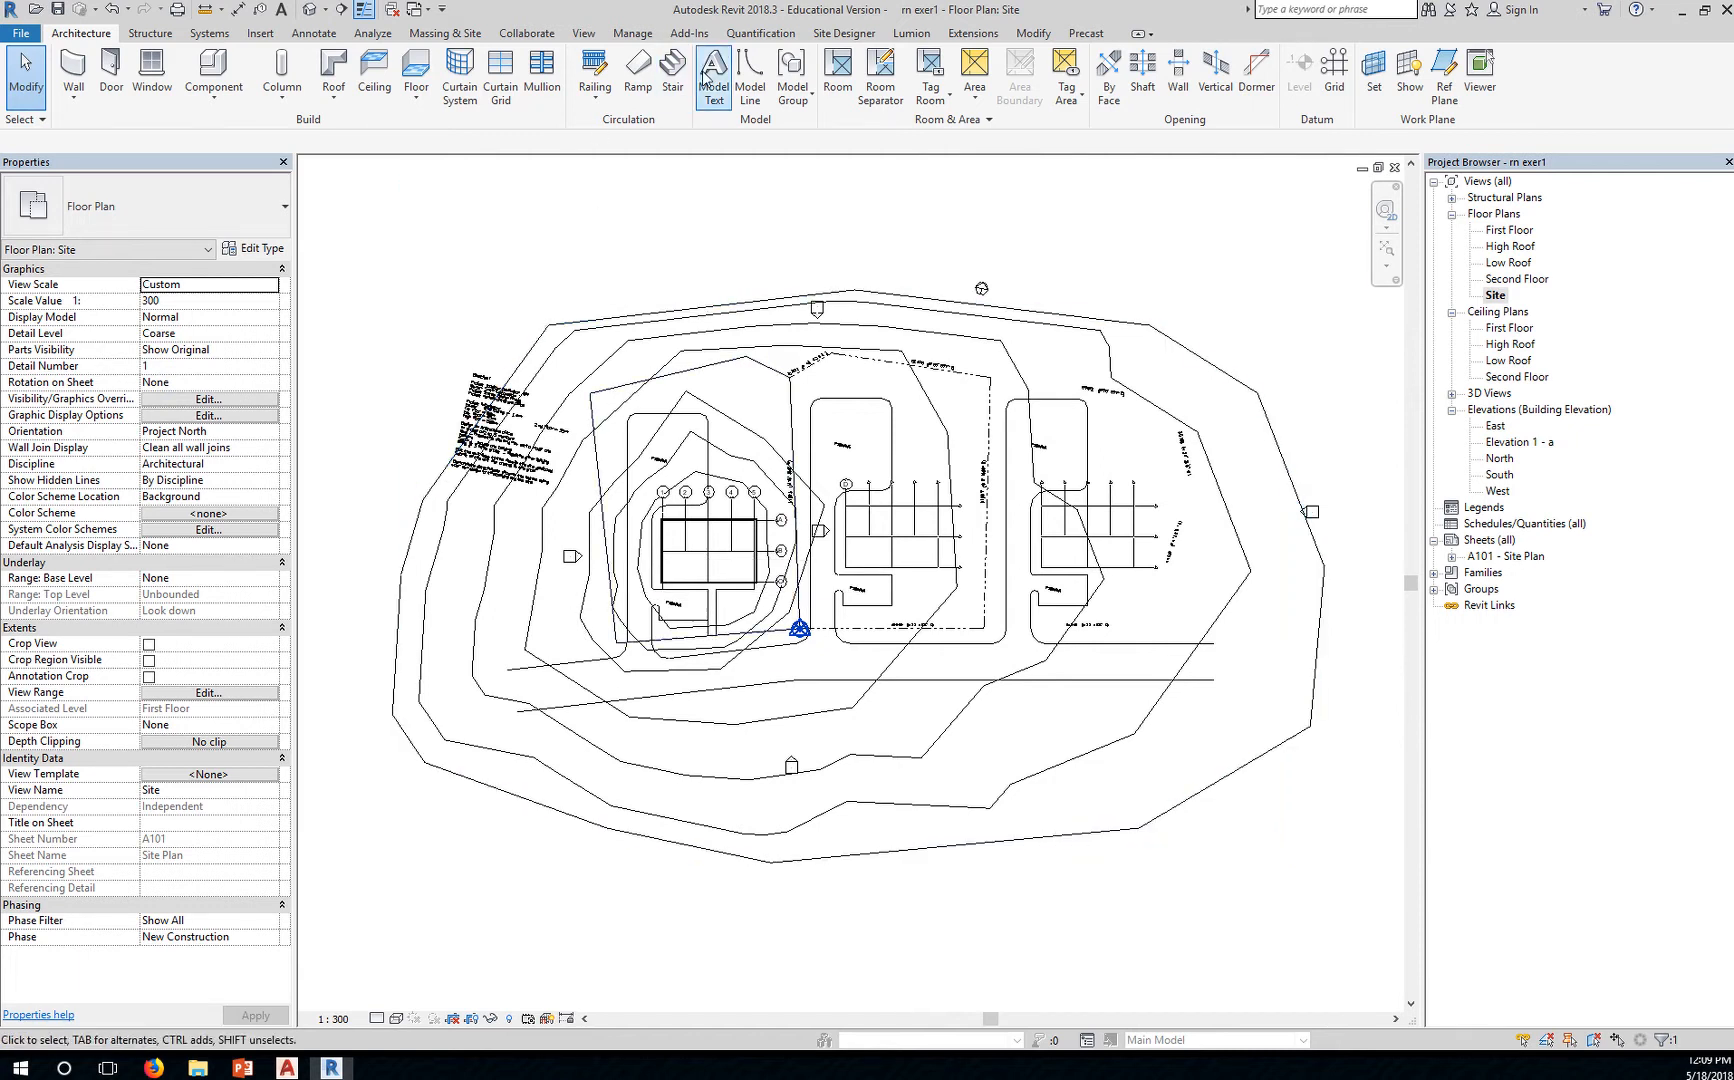
pyautogui.click(444, 34)
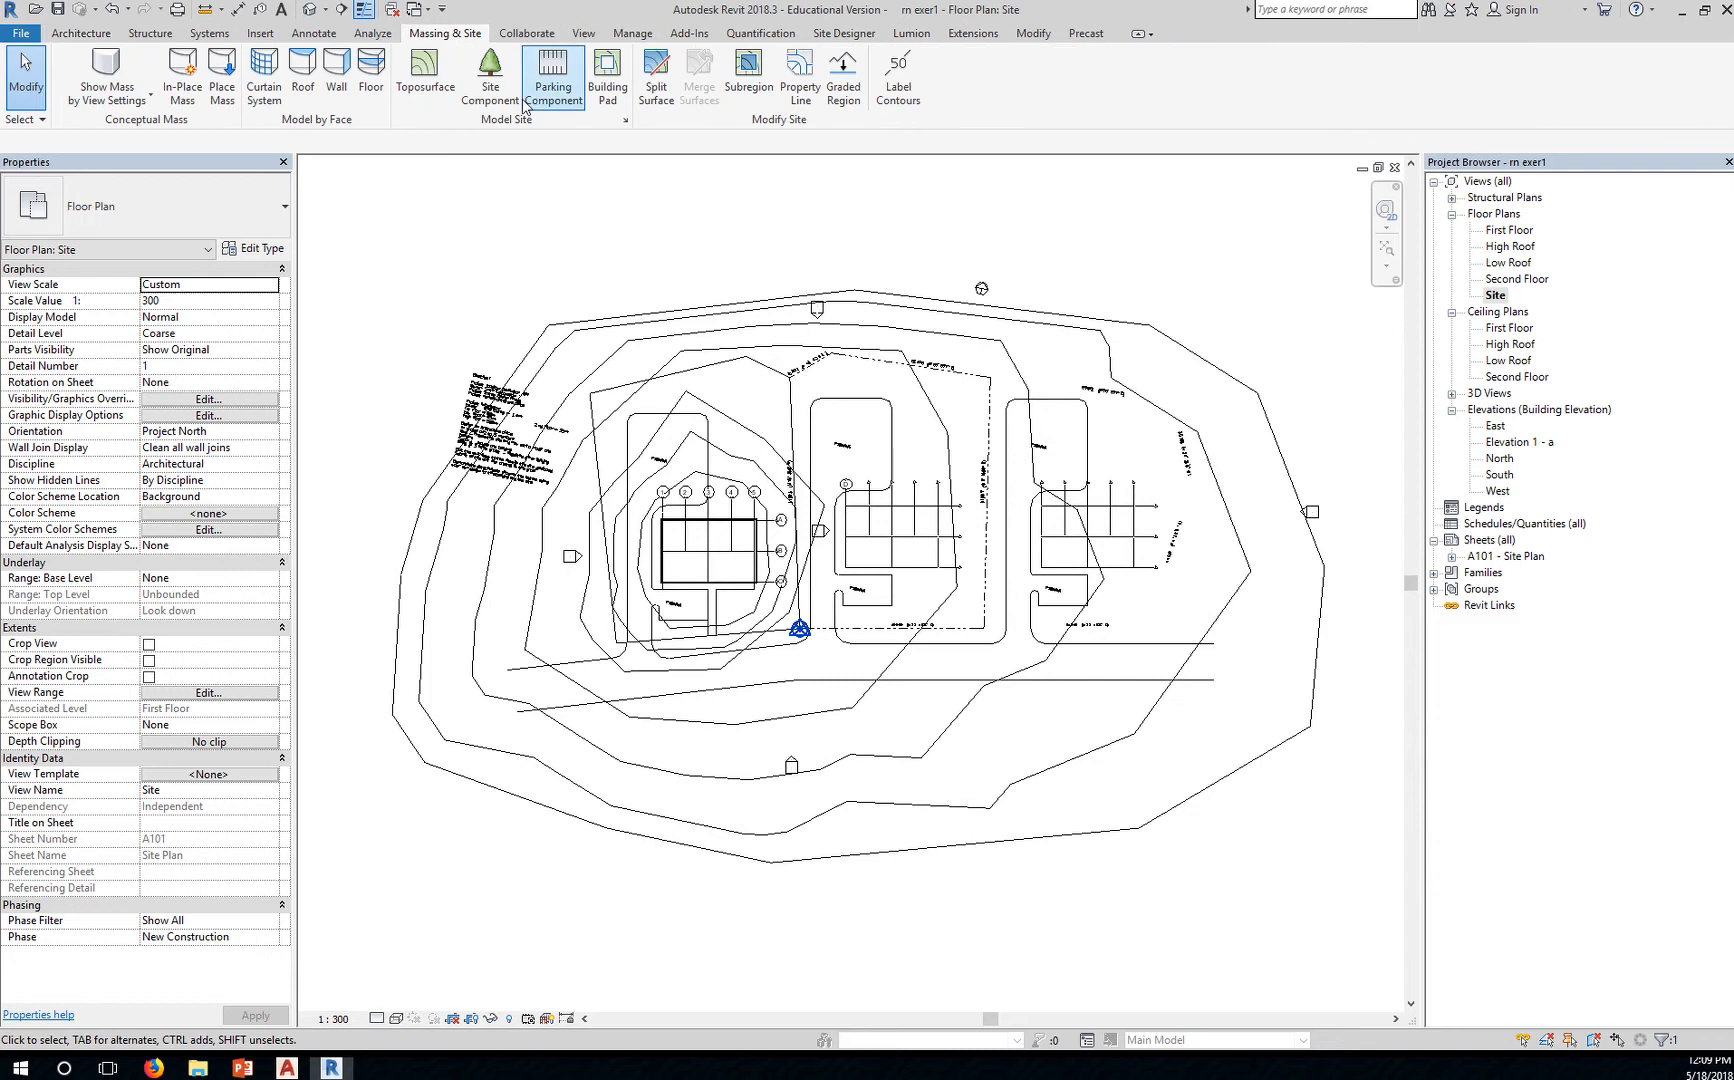
pyautogui.moveTo(552, 78)
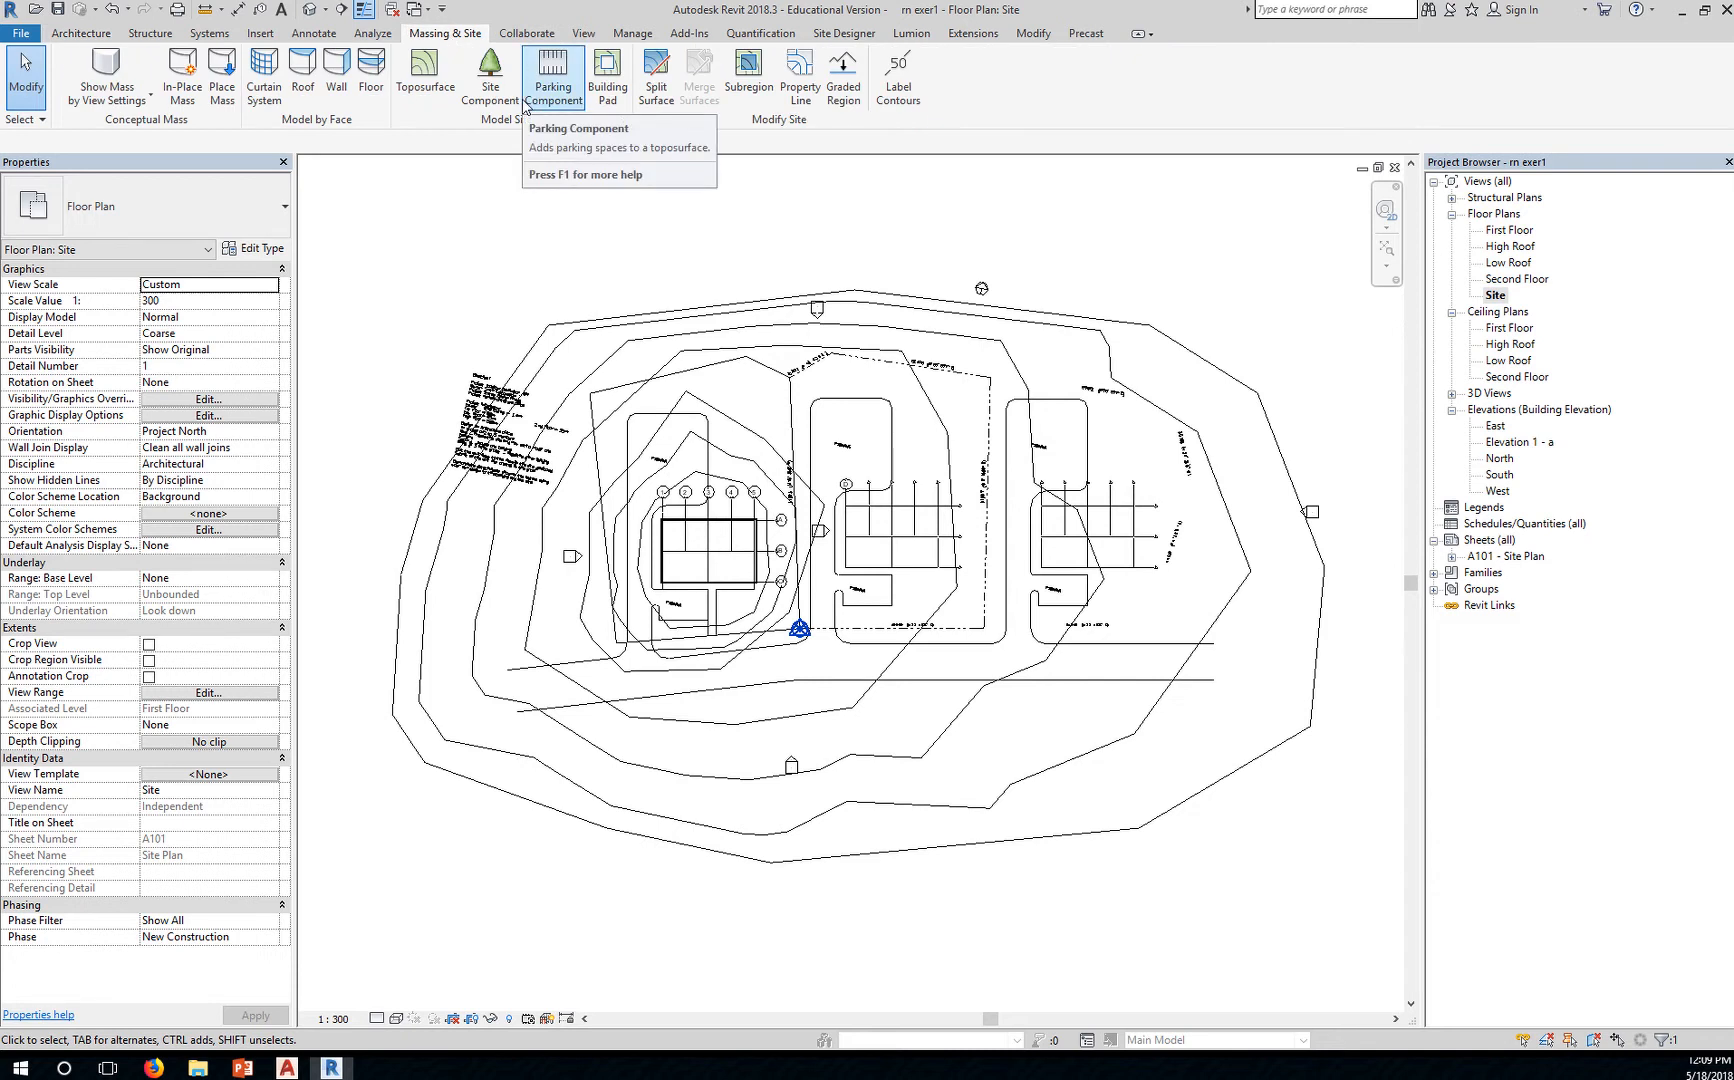
pyautogui.moveTo(656, 76)
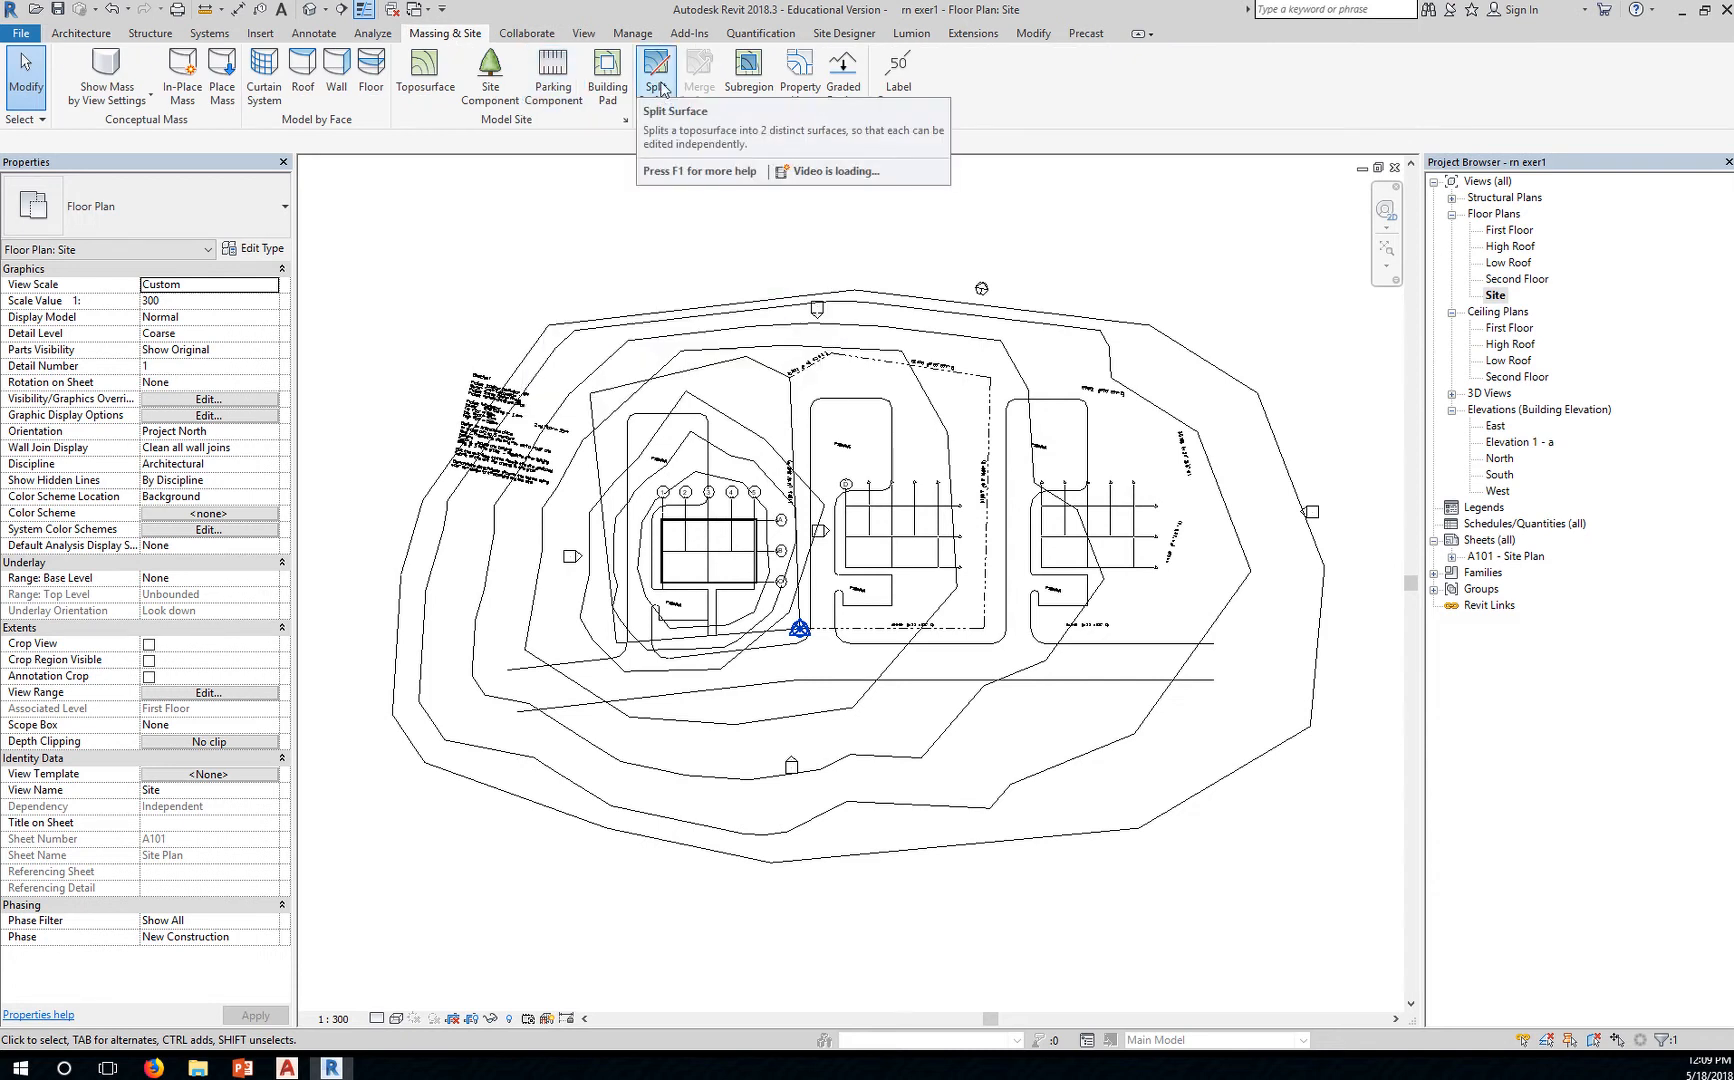
pyautogui.moveTo(656, 70)
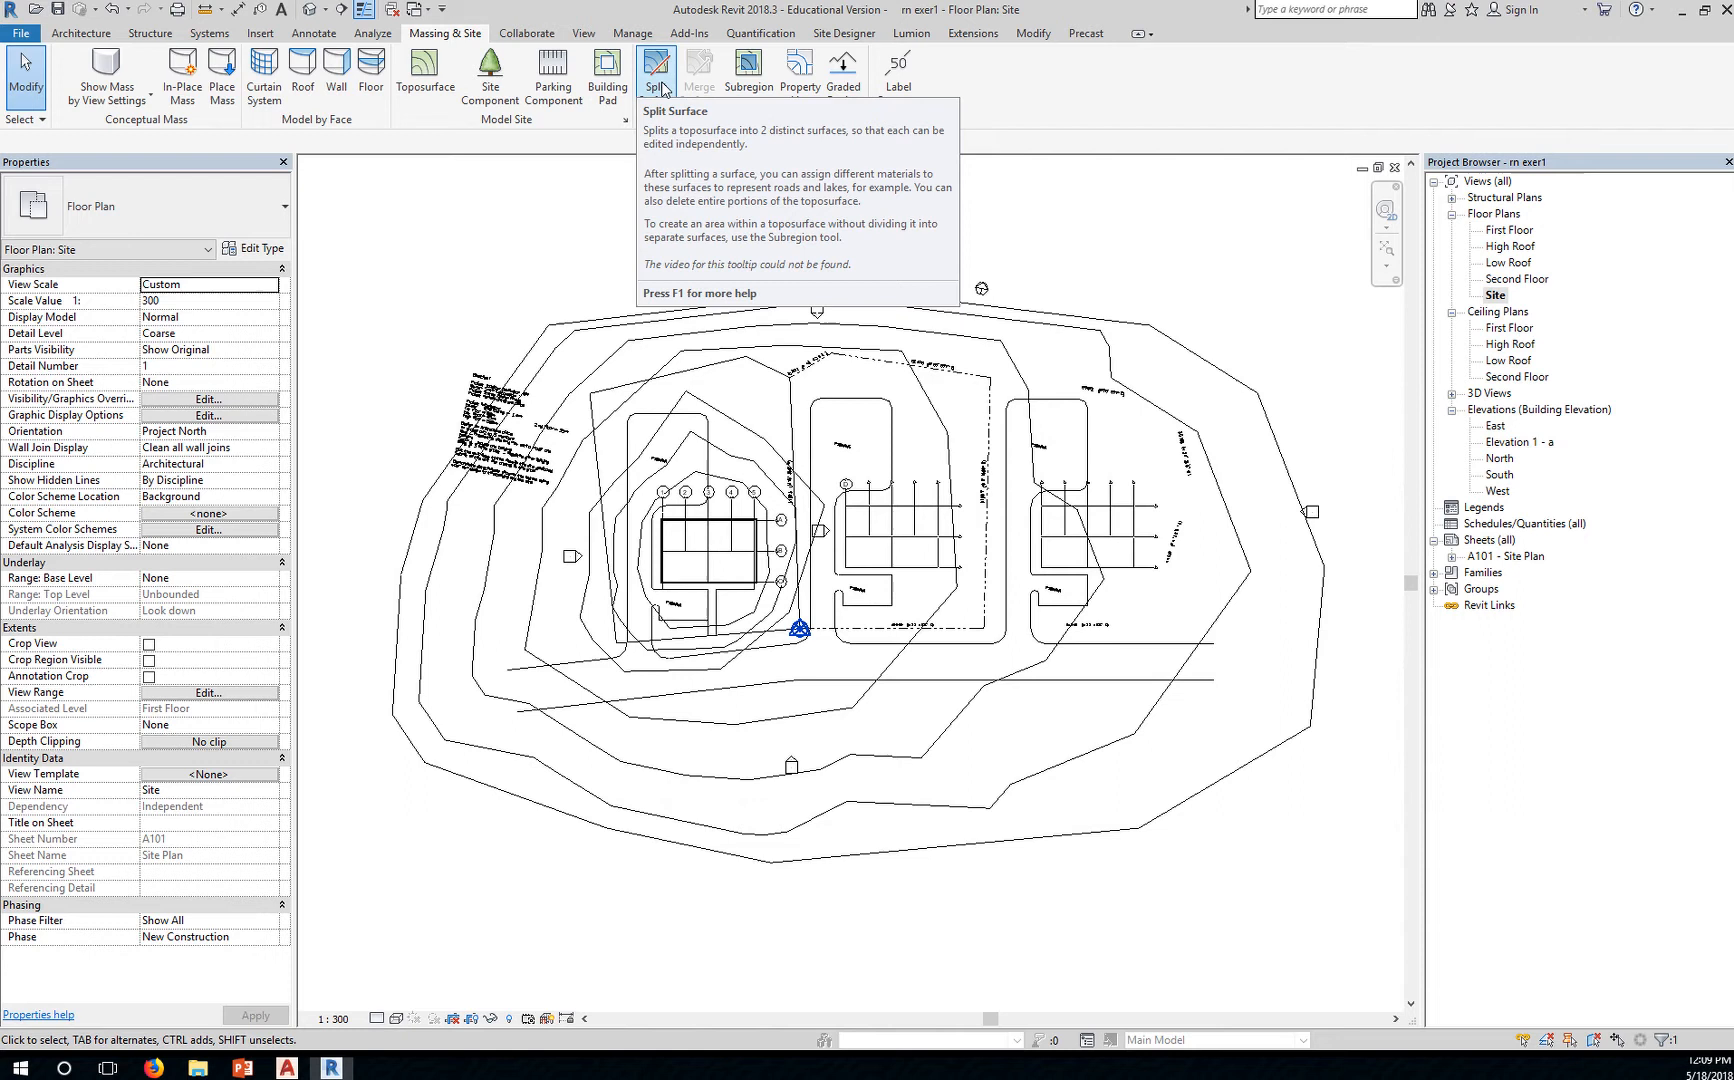
# Begin Split Surface on the site toposurface and choose Pick Lines for the boundary
pyautogui.click(654, 78)
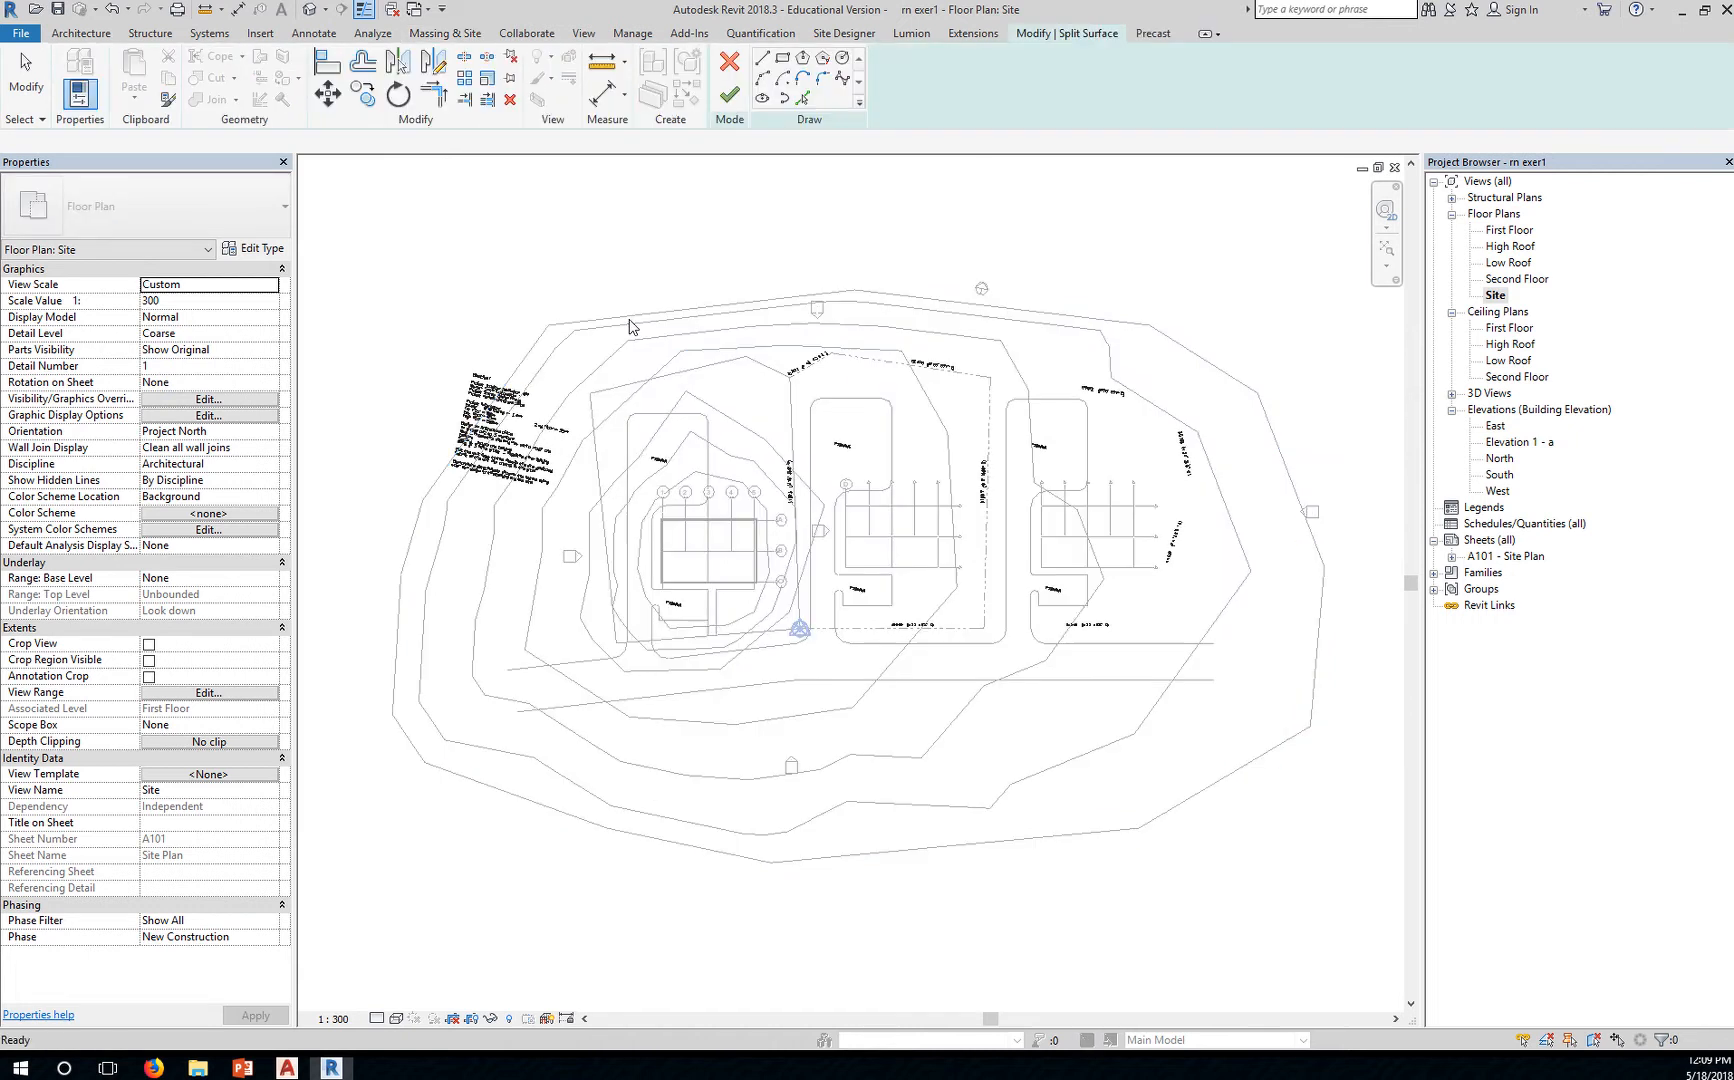
pyautogui.click(628, 318)
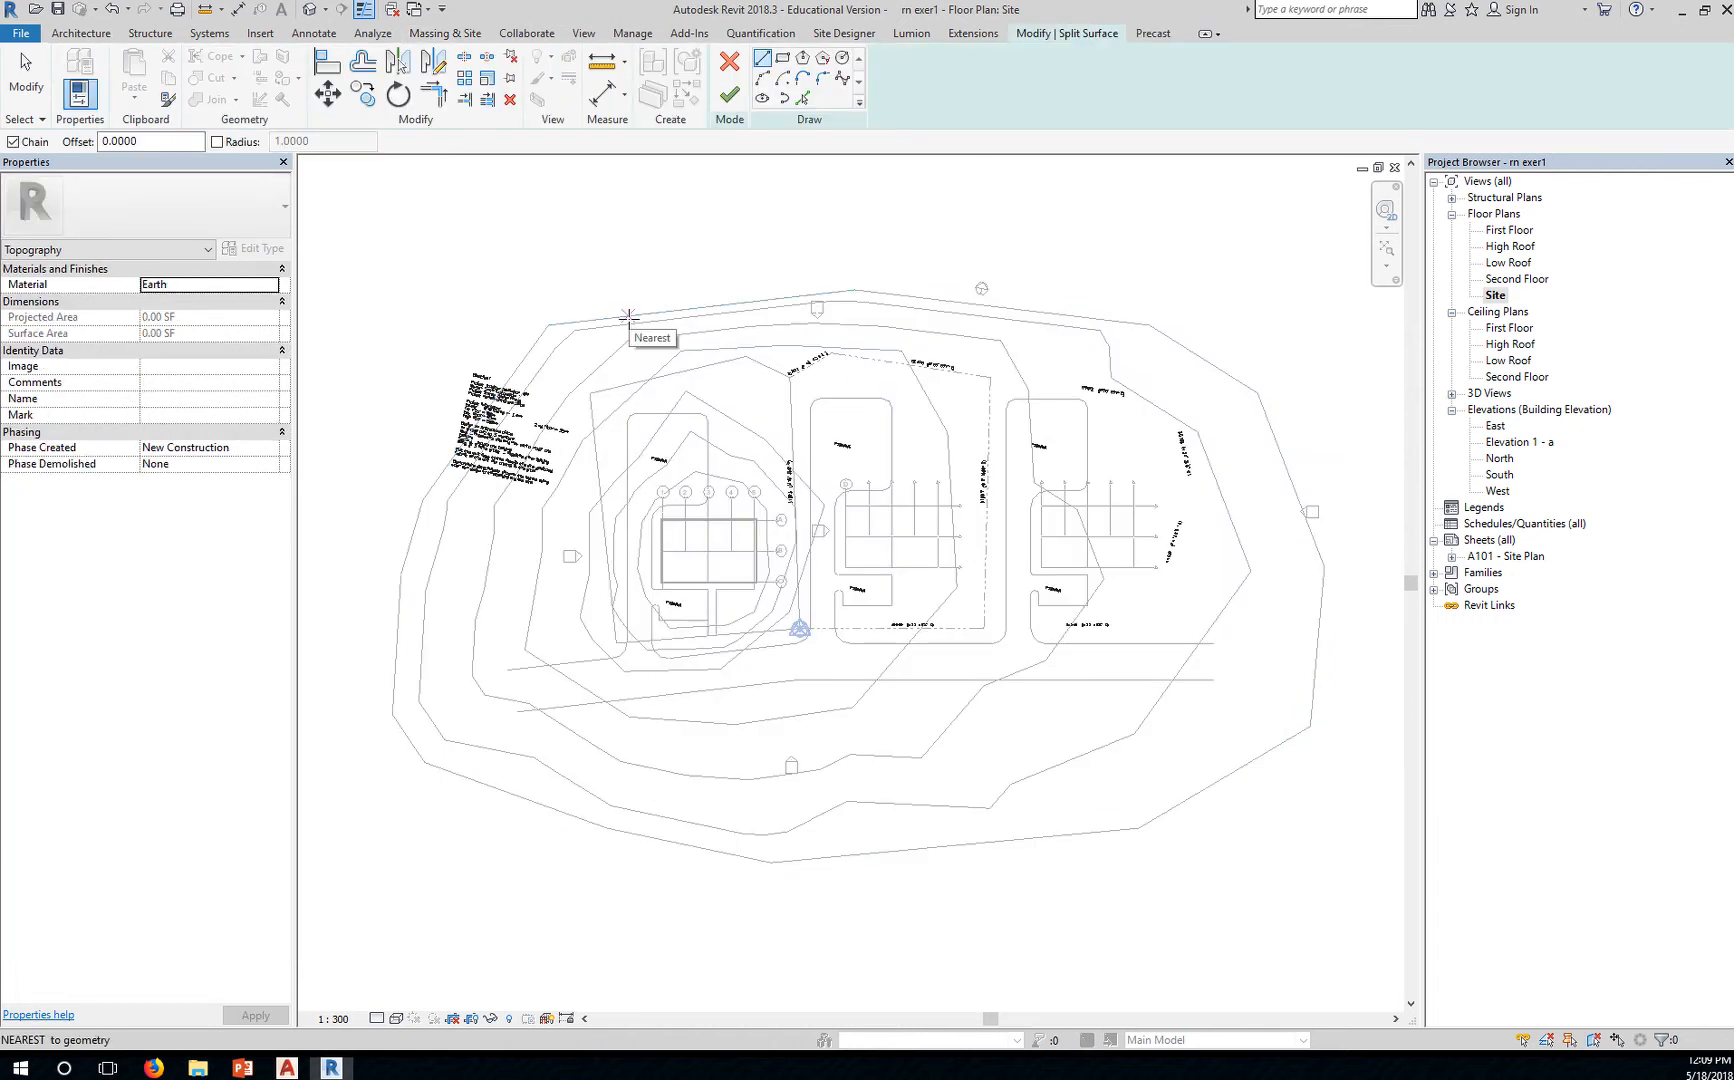
pyautogui.moveTo(618, 492)
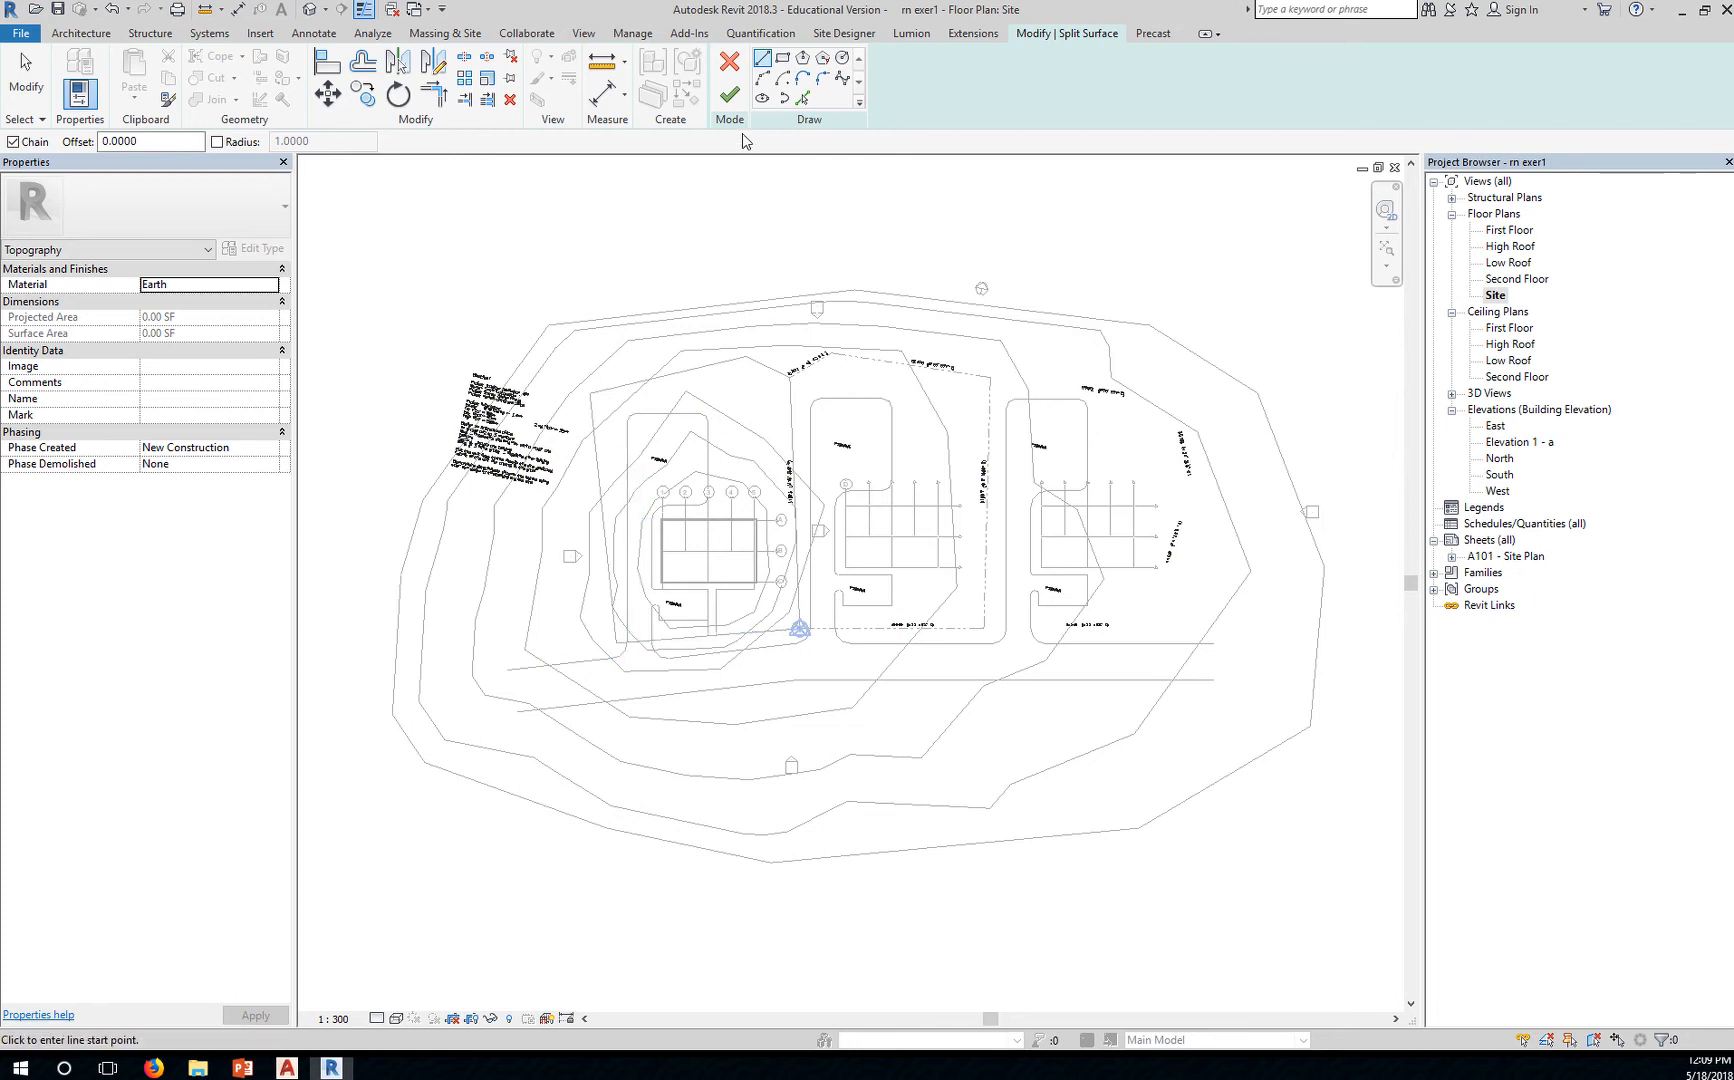
pyautogui.moveTo(804, 100)
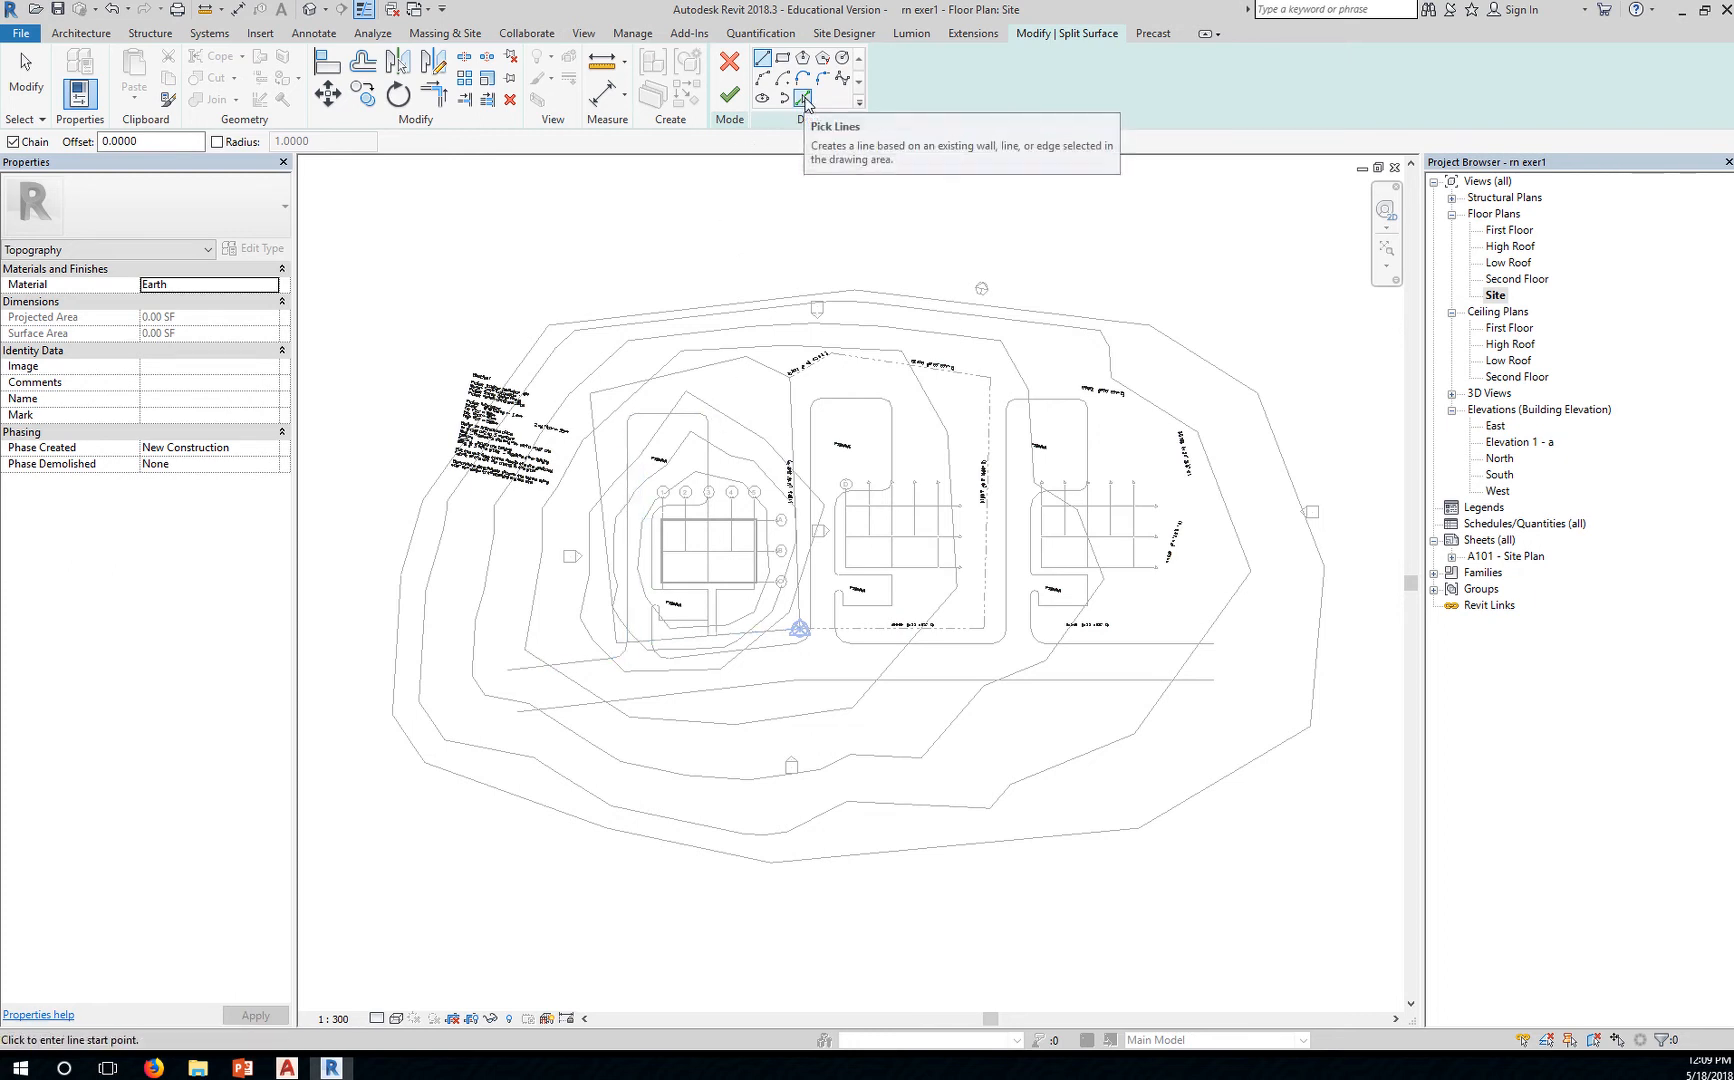
pyautogui.click(802, 98)
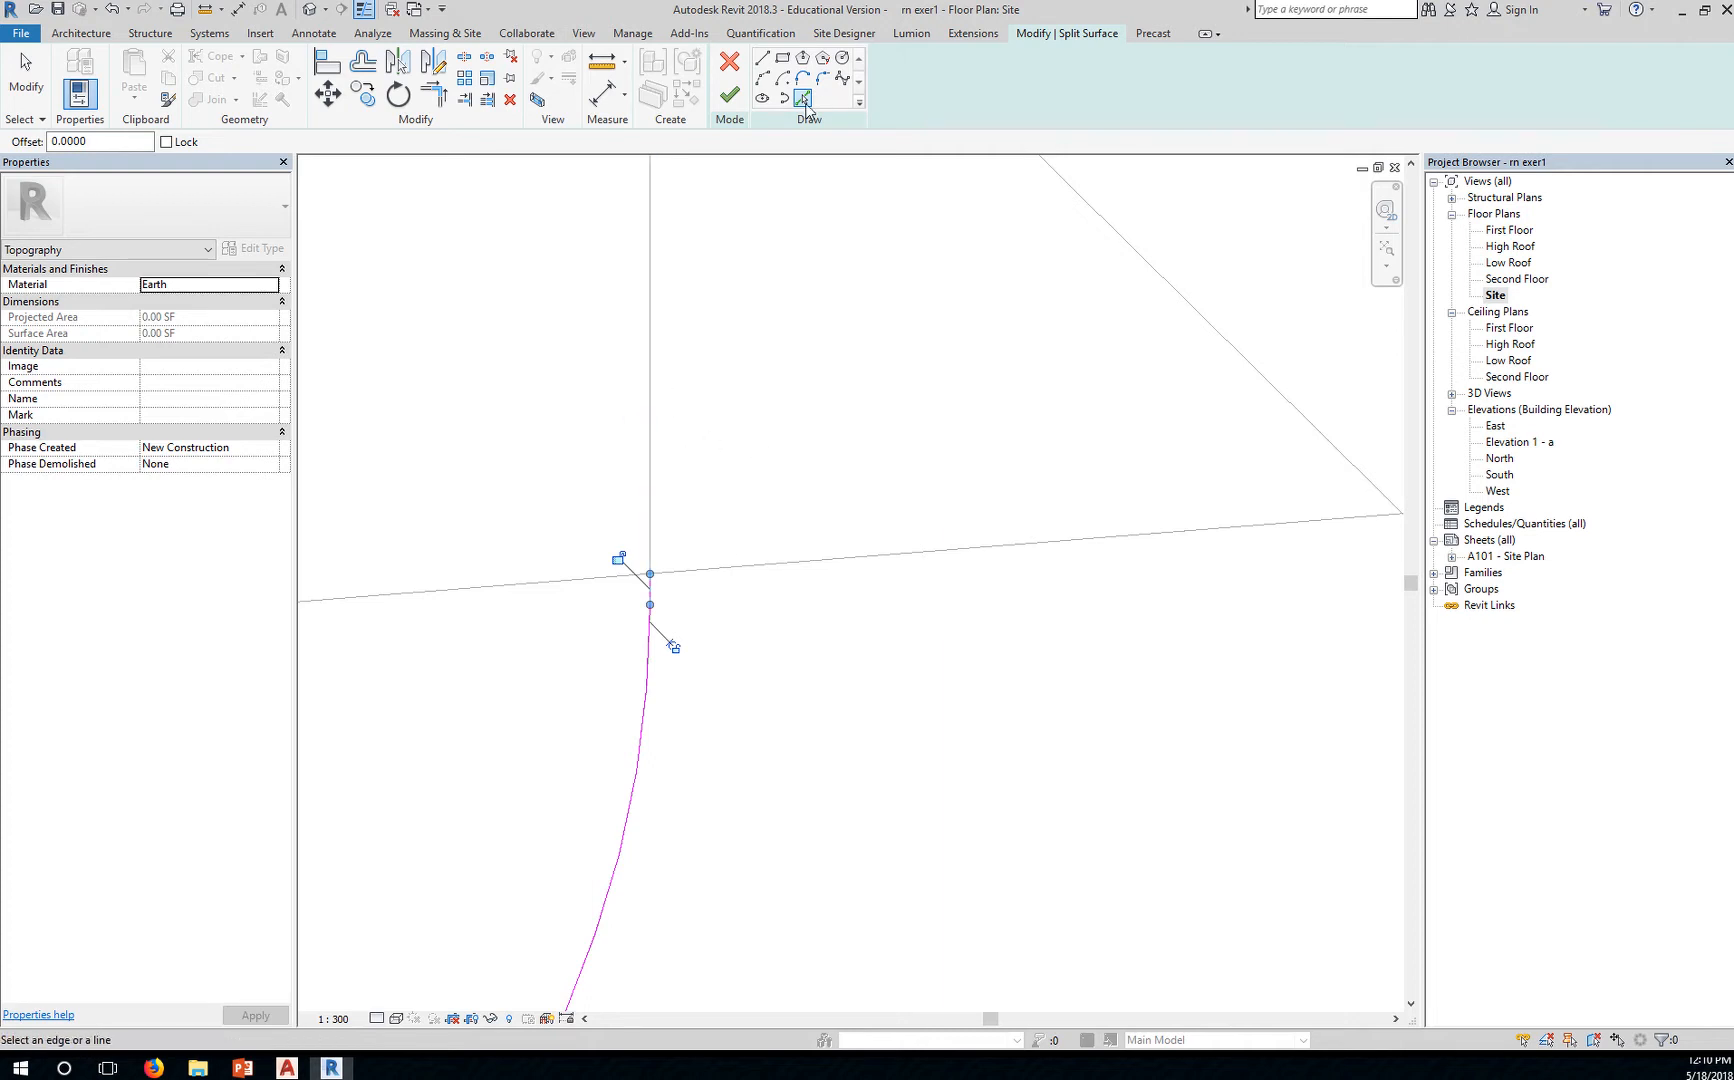
pyautogui.moveTo(802, 98)
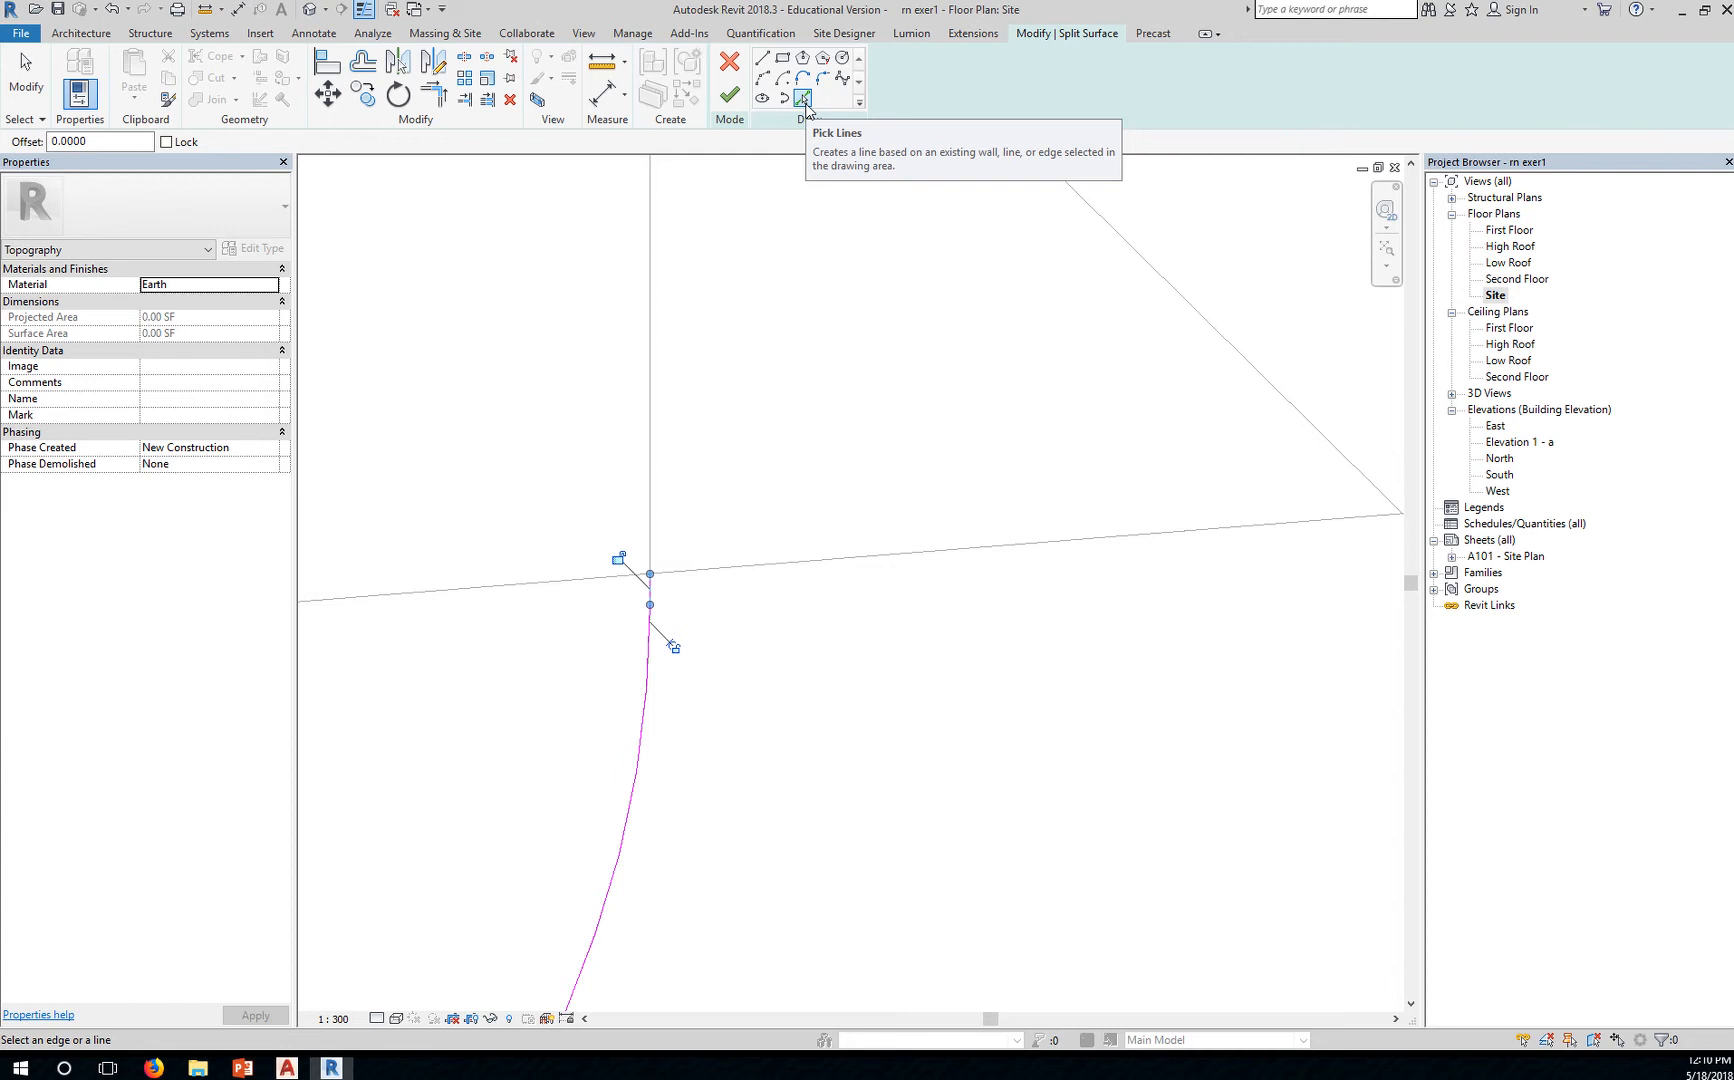
pyautogui.moveTo(652, 332)
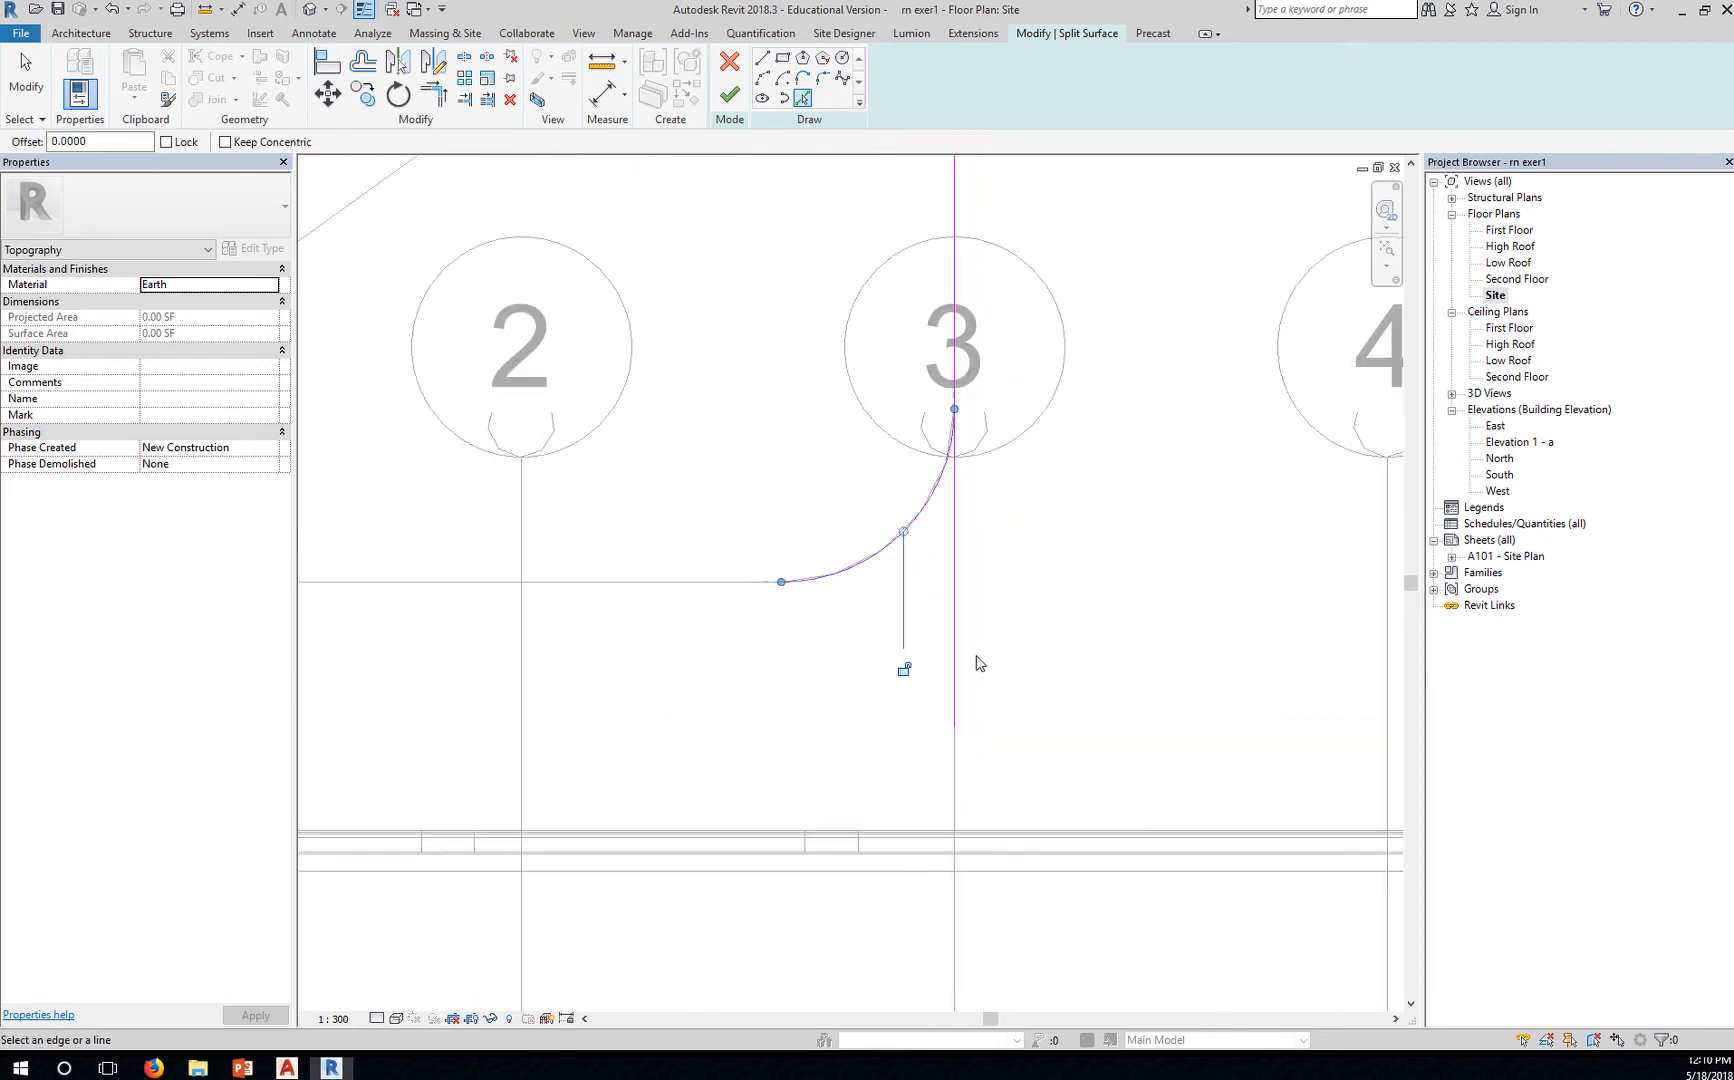
pyautogui.moveTo(954, 448)
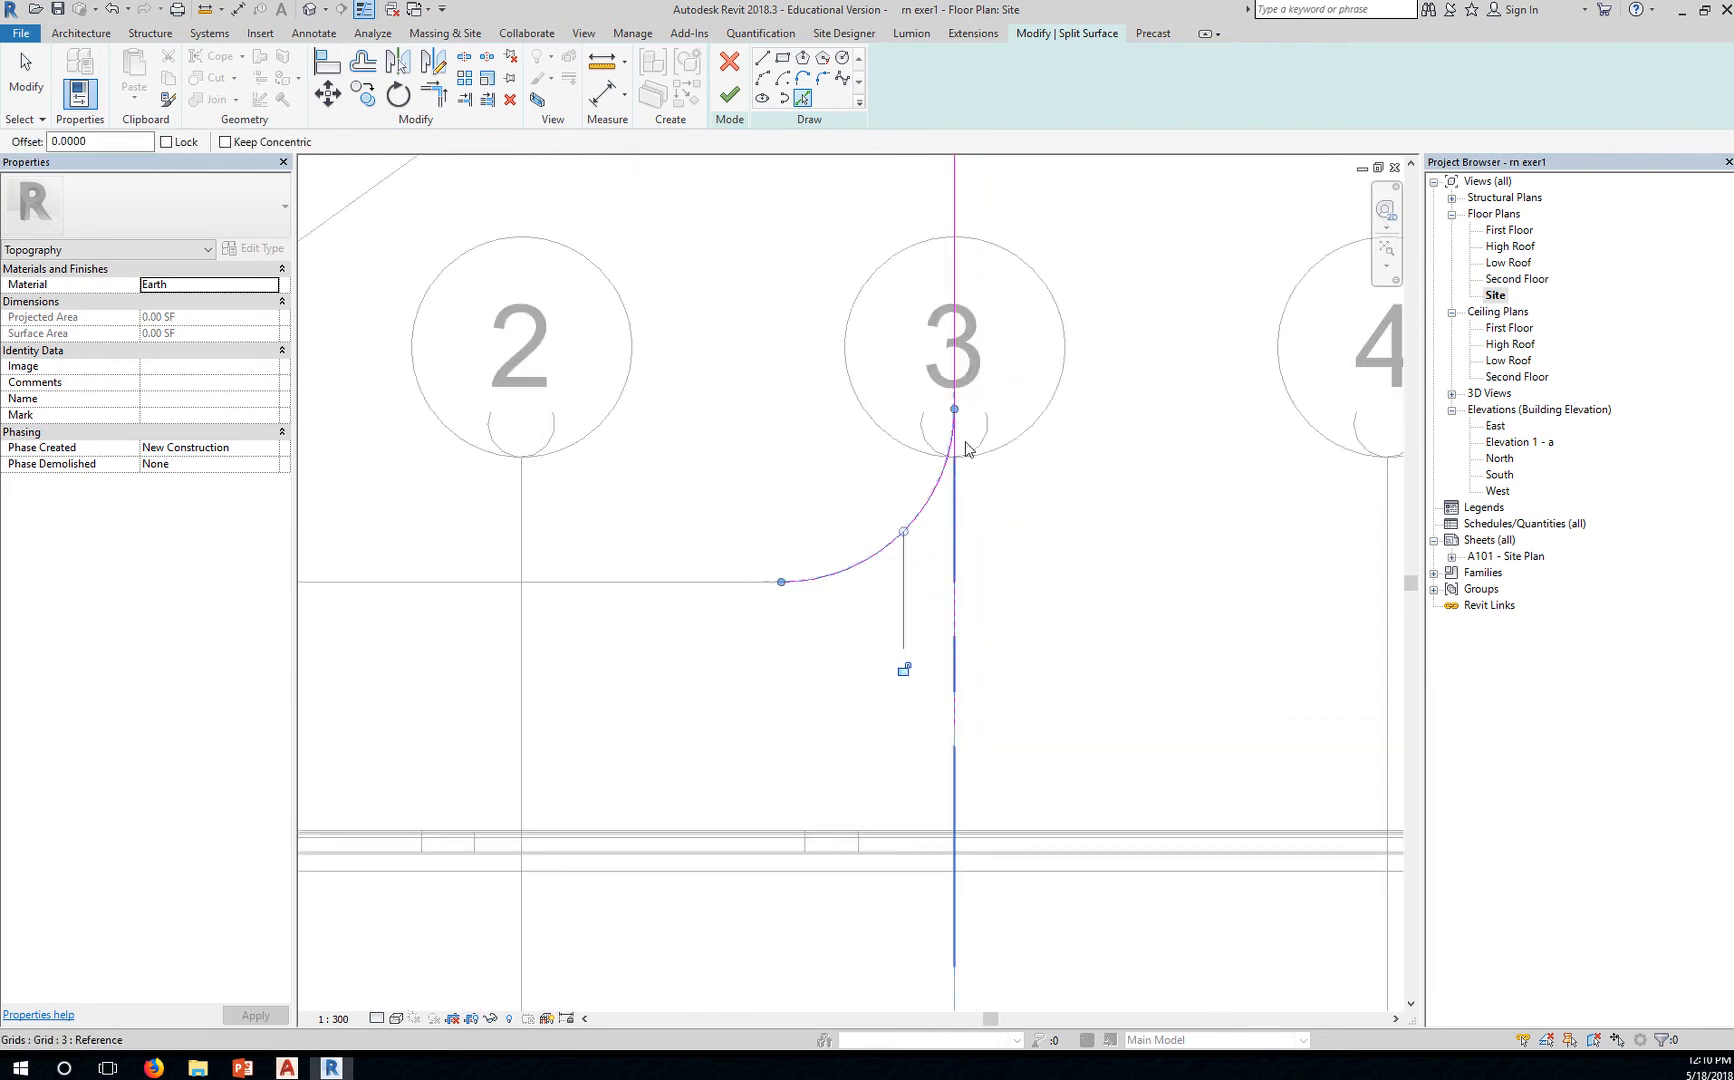
# Add the line along grid 3 and the imported road edge to the split boundary
pyautogui.click(694, 596)
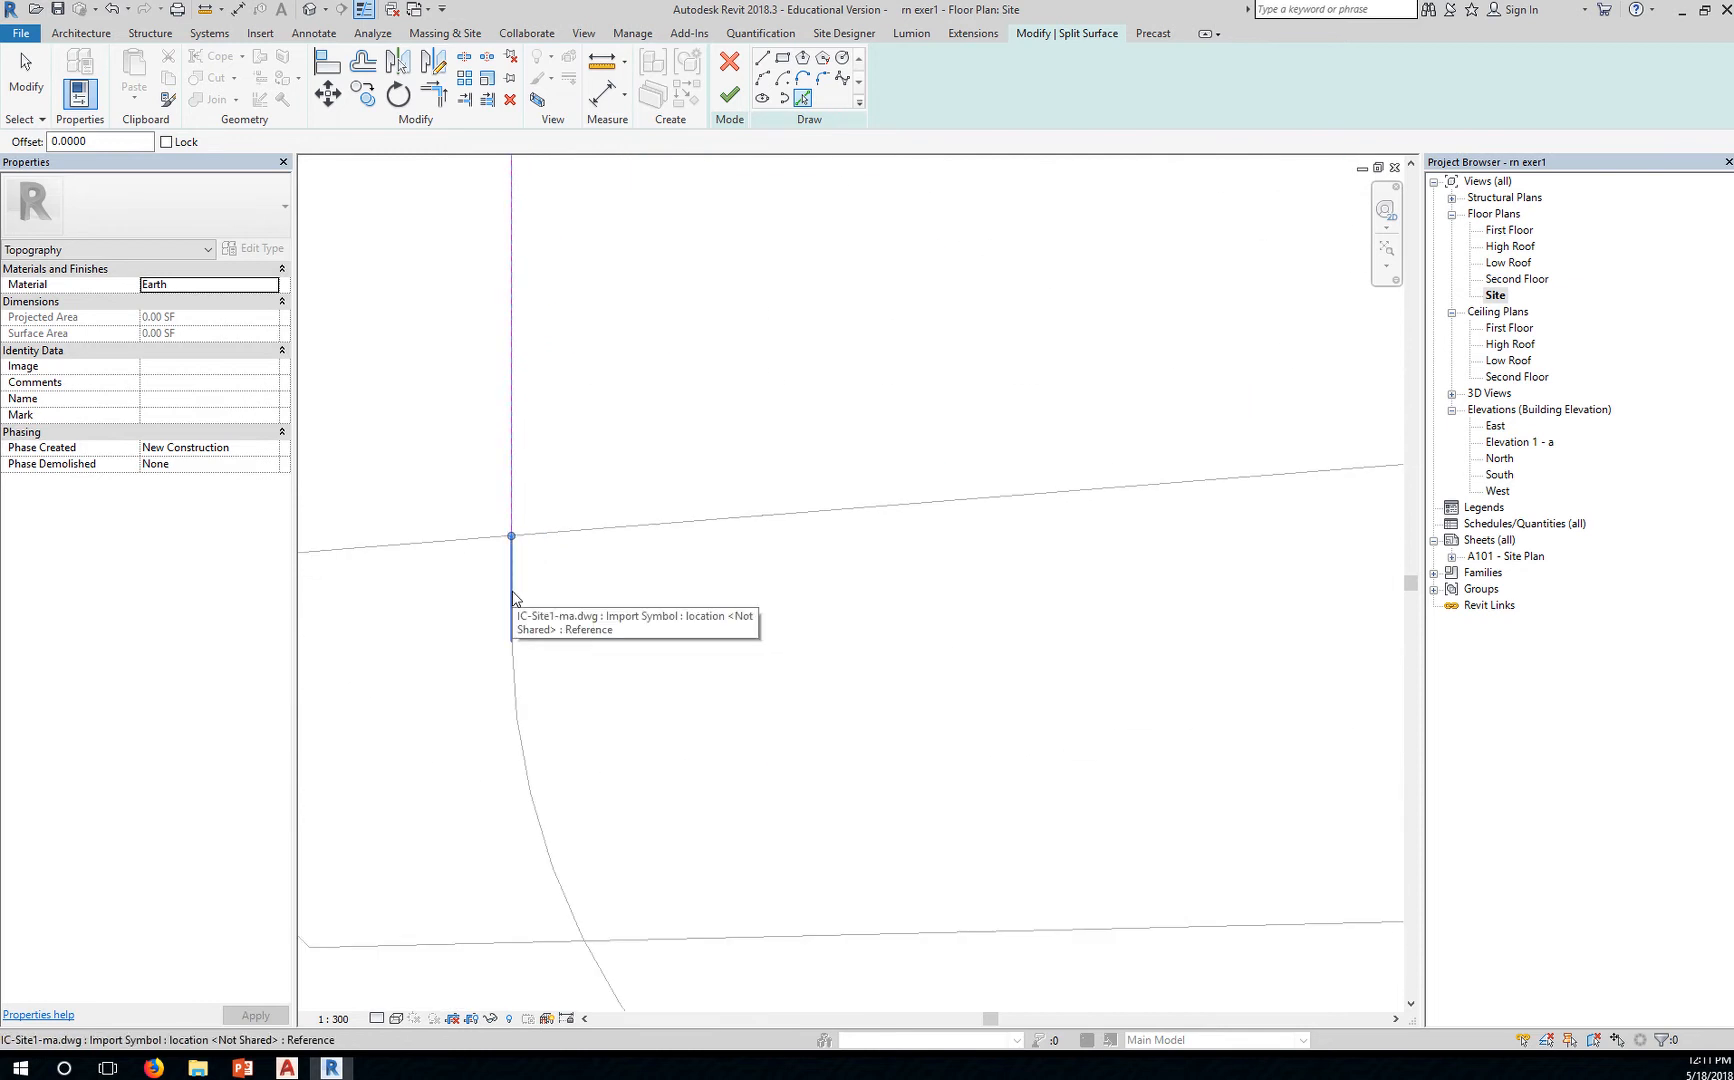
pyautogui.click(510, 574)
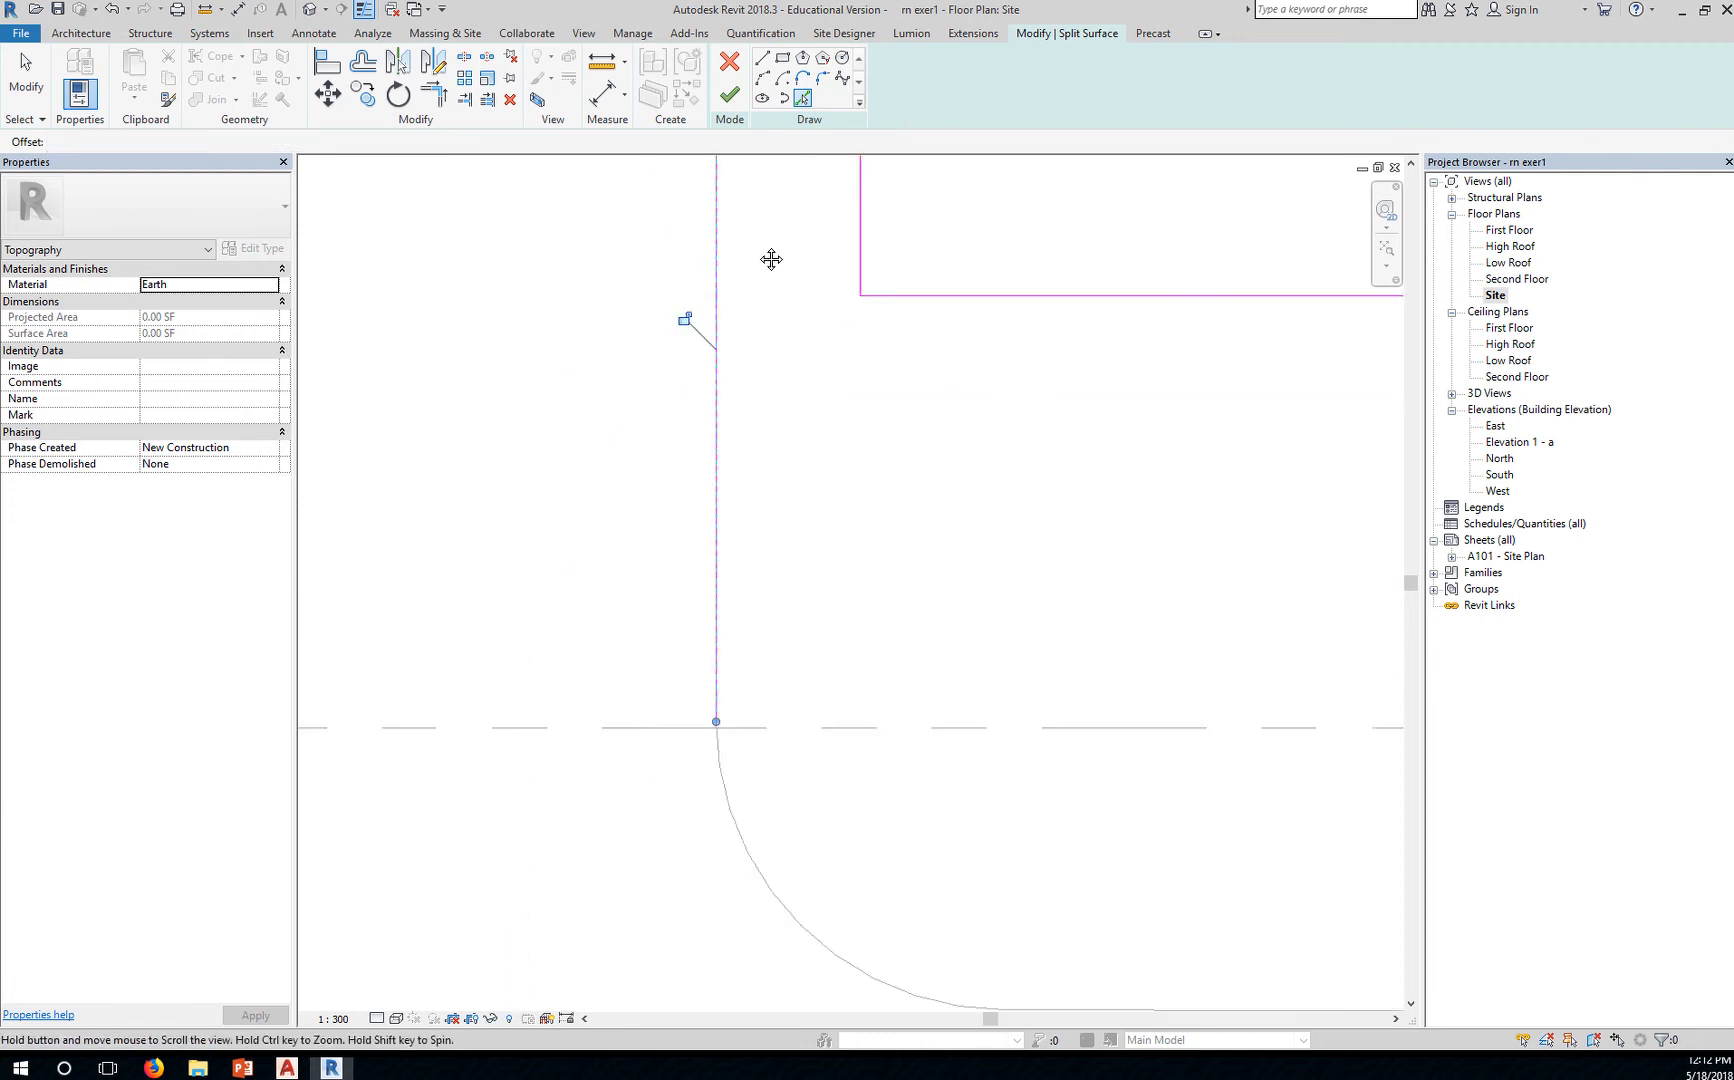
# Pick another road edge for the boundary and zoom out to view the whole site
pyautogui.click(716, 722)
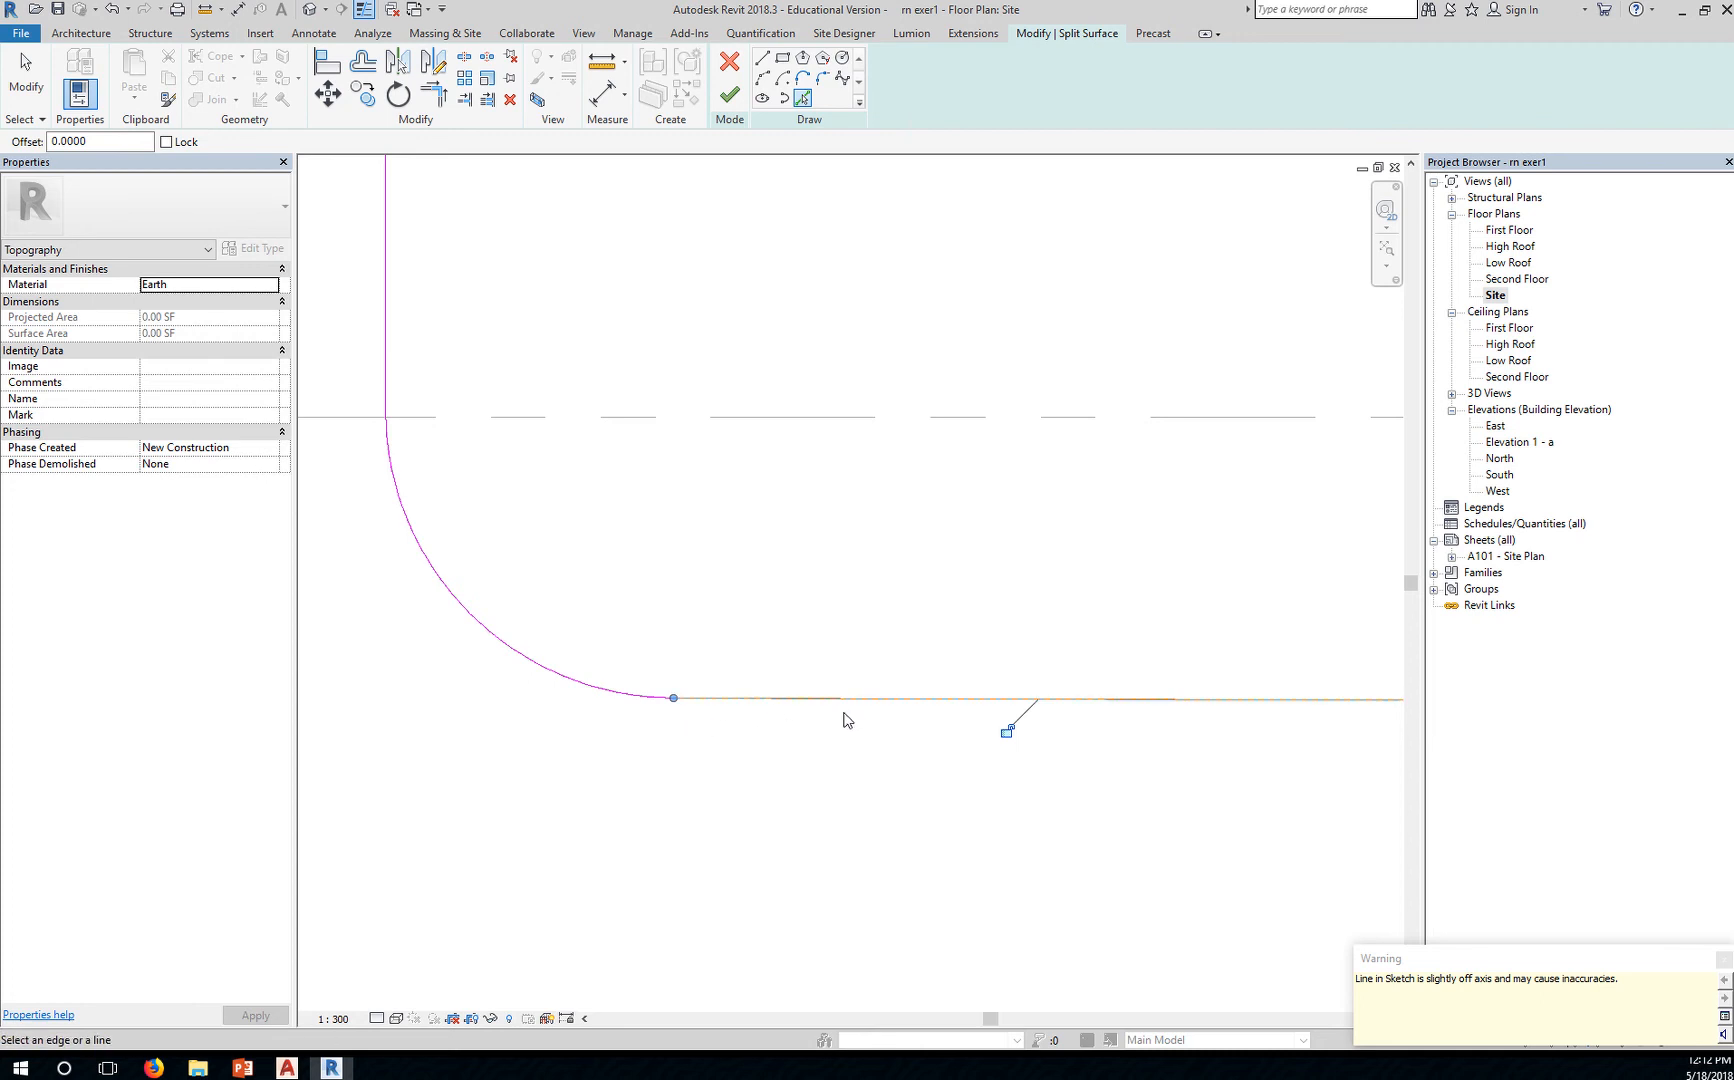
pyautogui.moveTo(1324, 852)
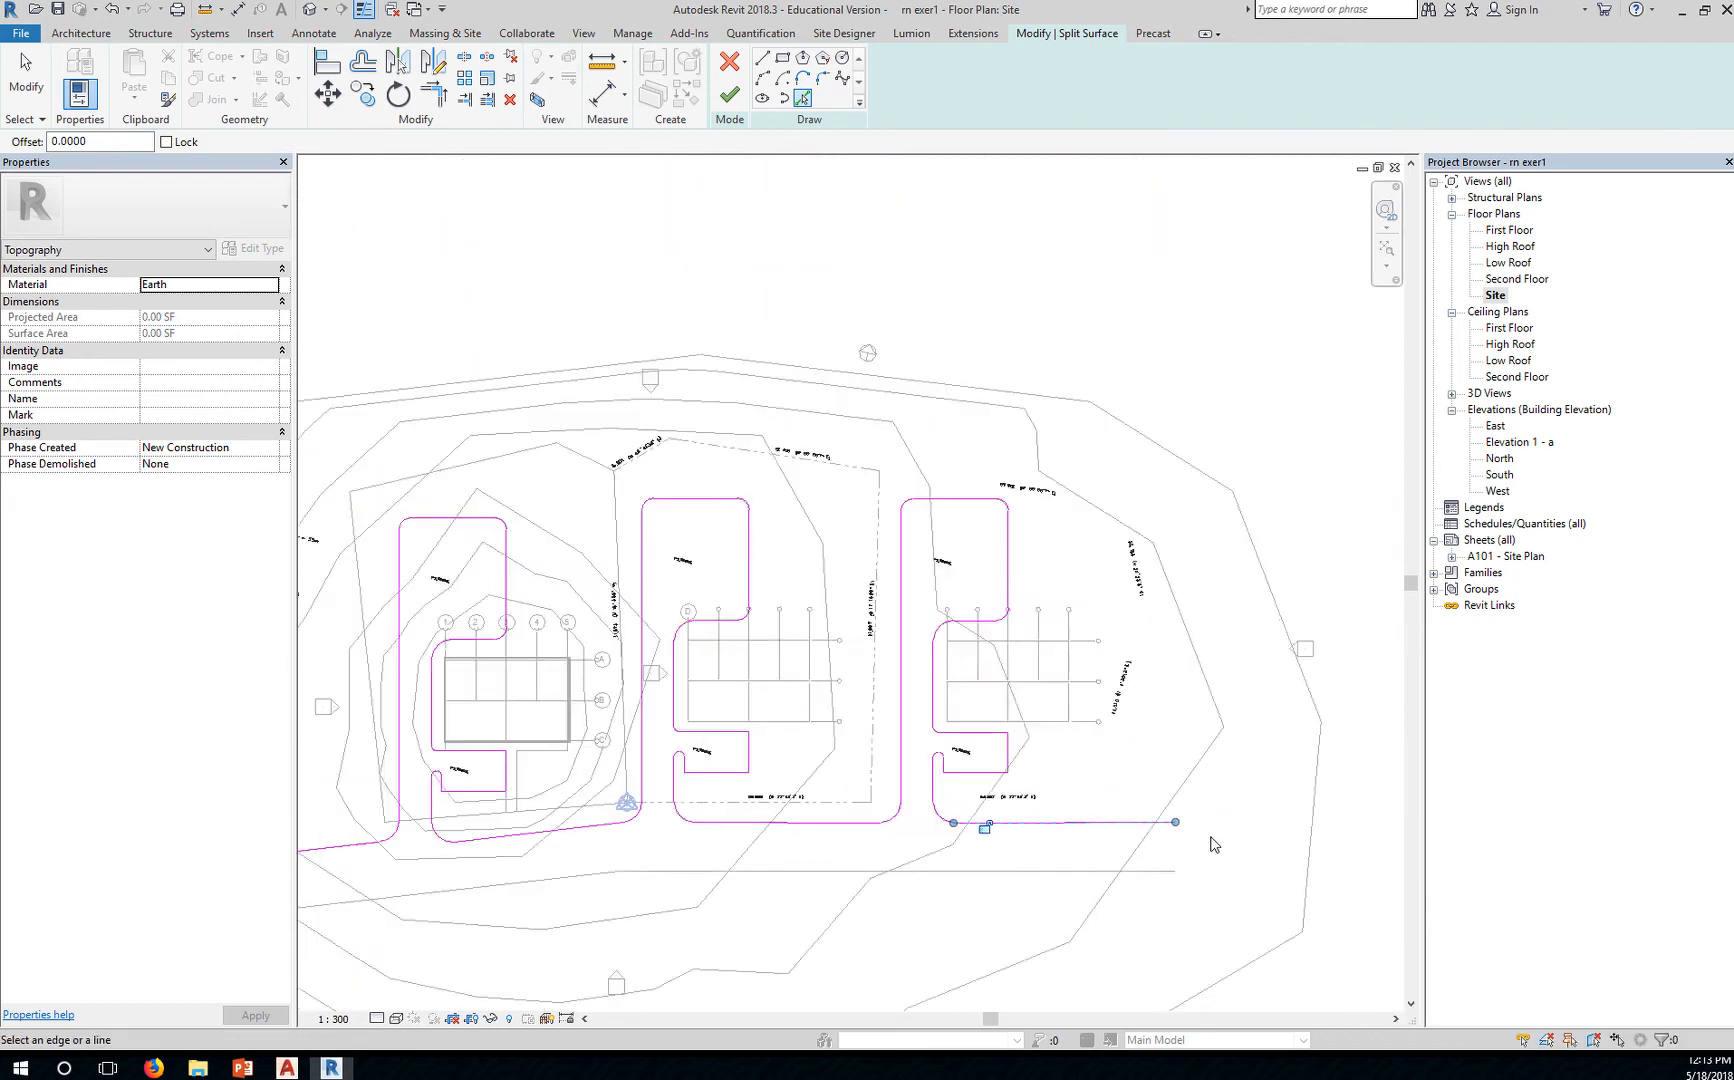
pyautogui.scroll(-3)
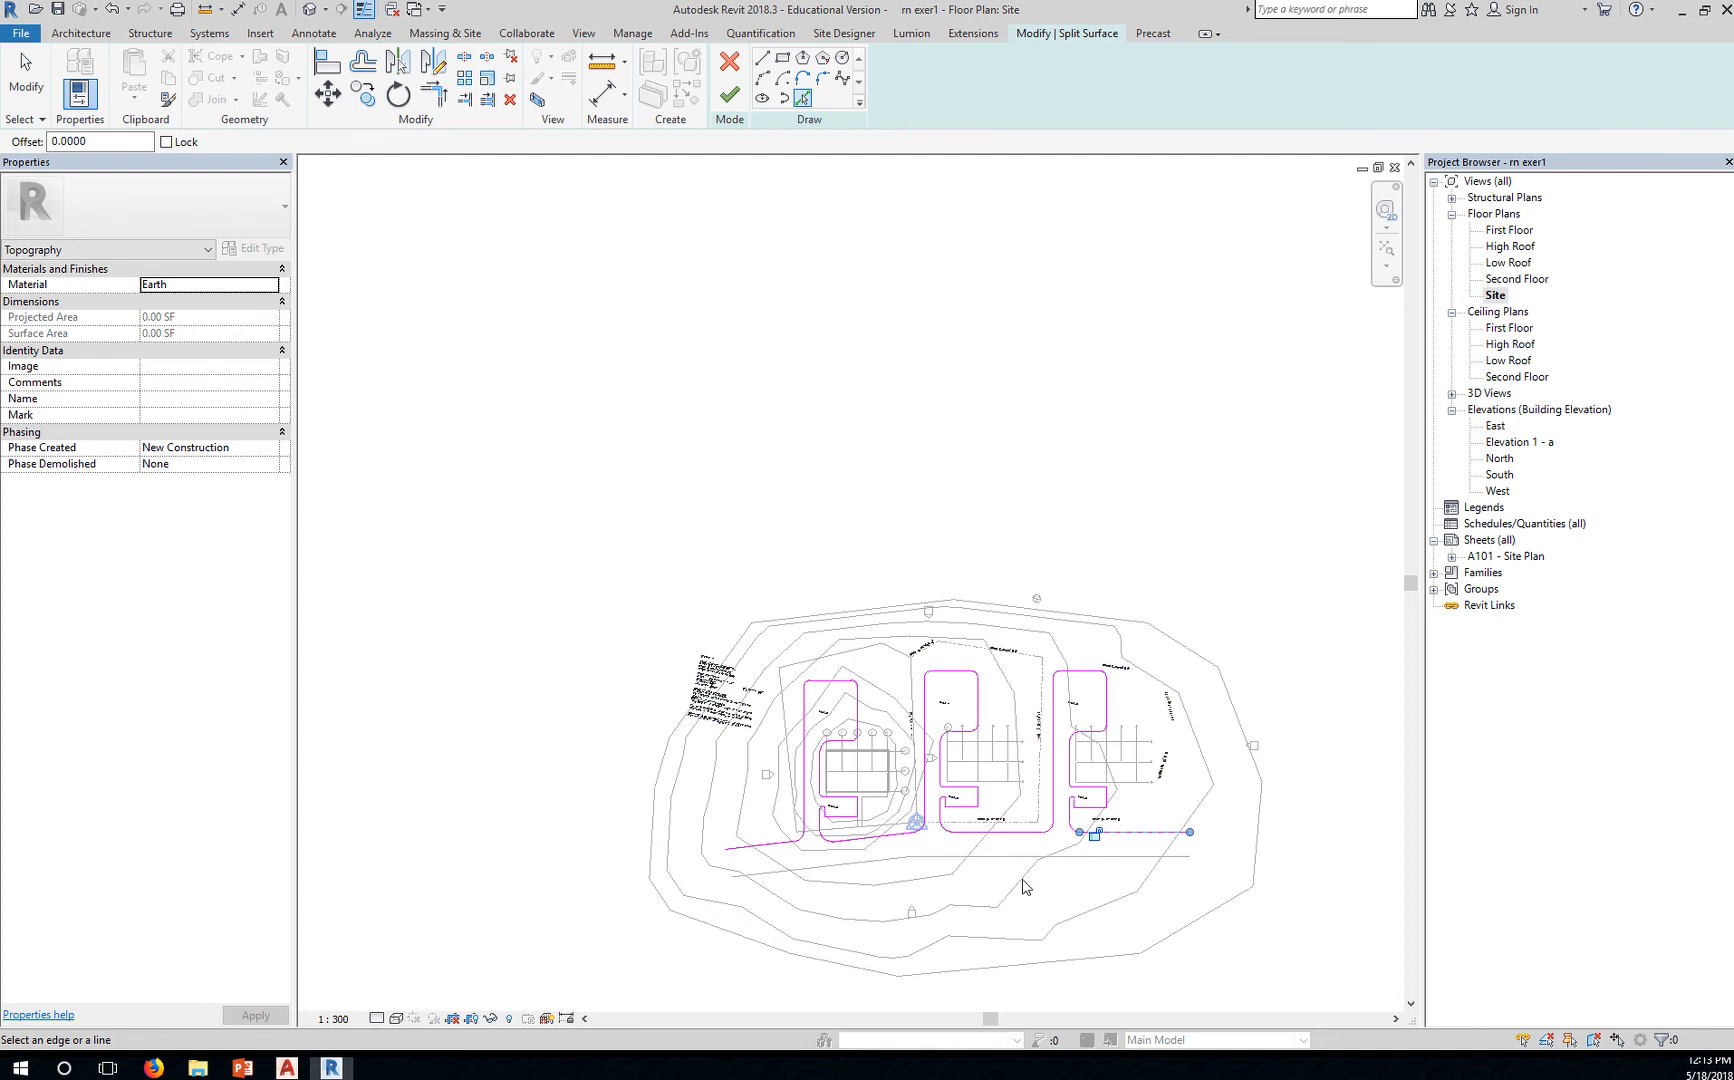
# Place a boundary point near the site edge and zoom back in on the sketch
pyautogui.click(588, 528)
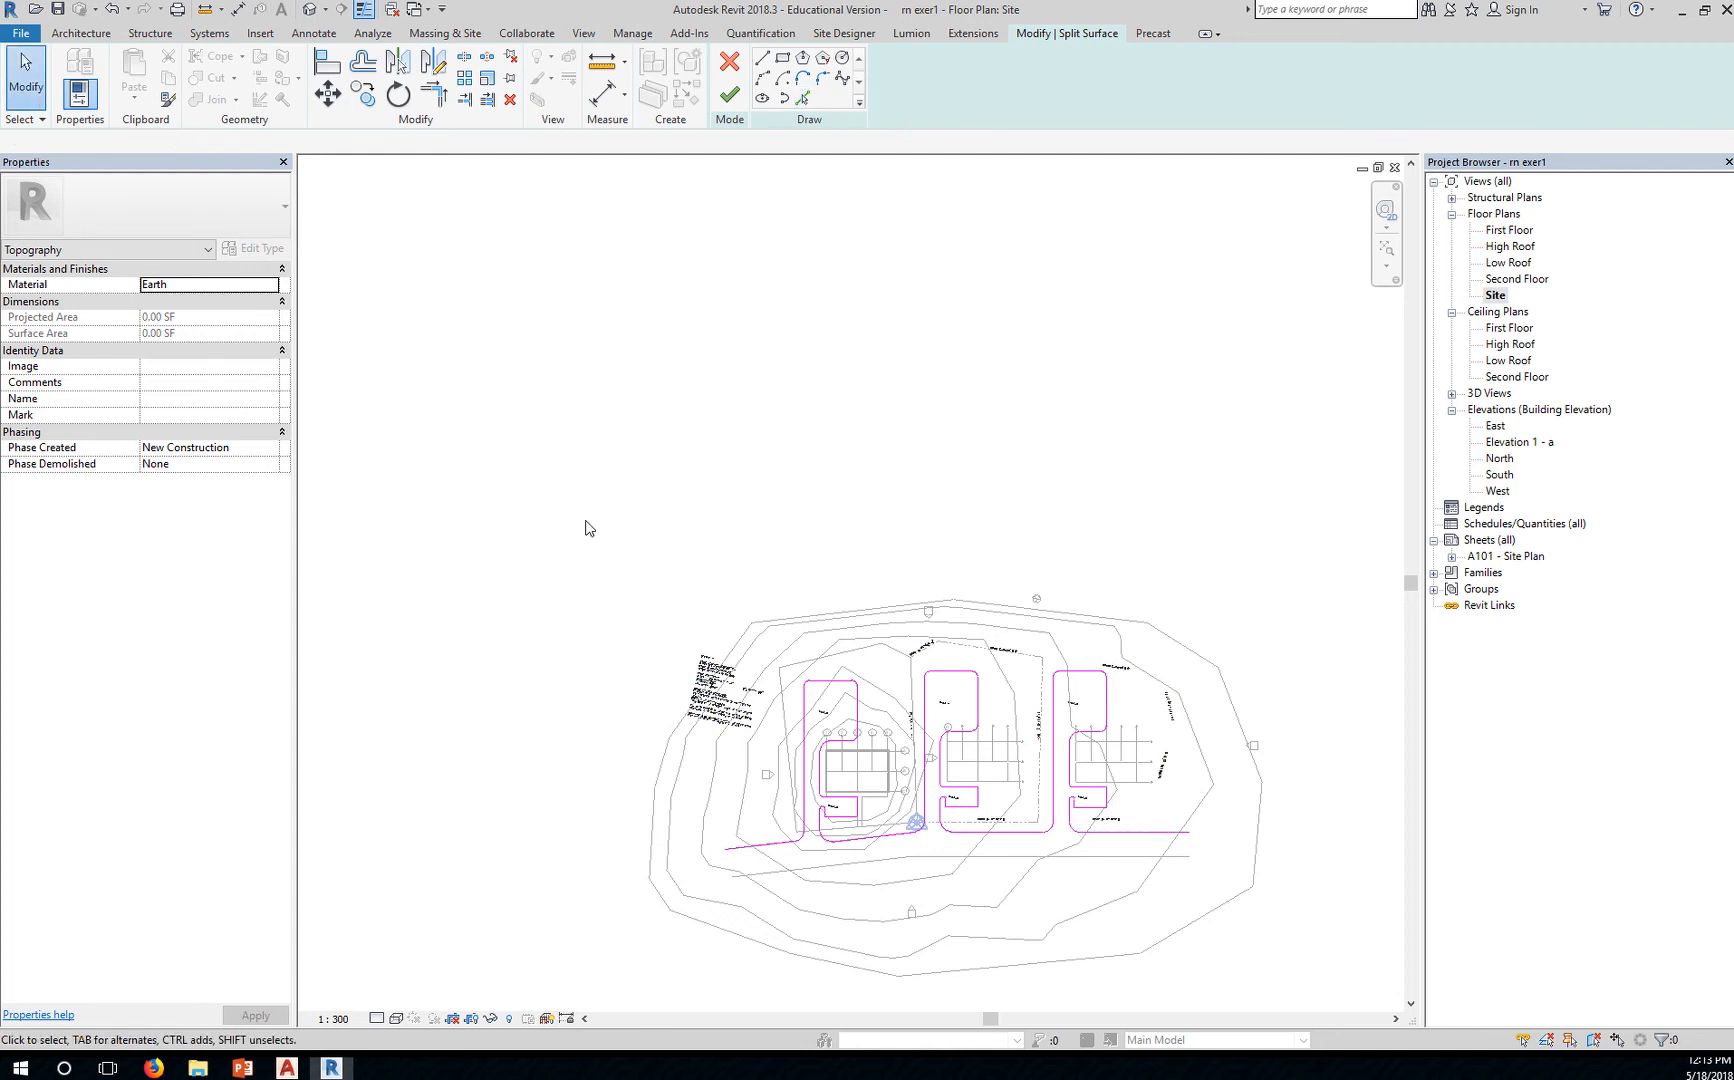
pyautogui.scroll(3)
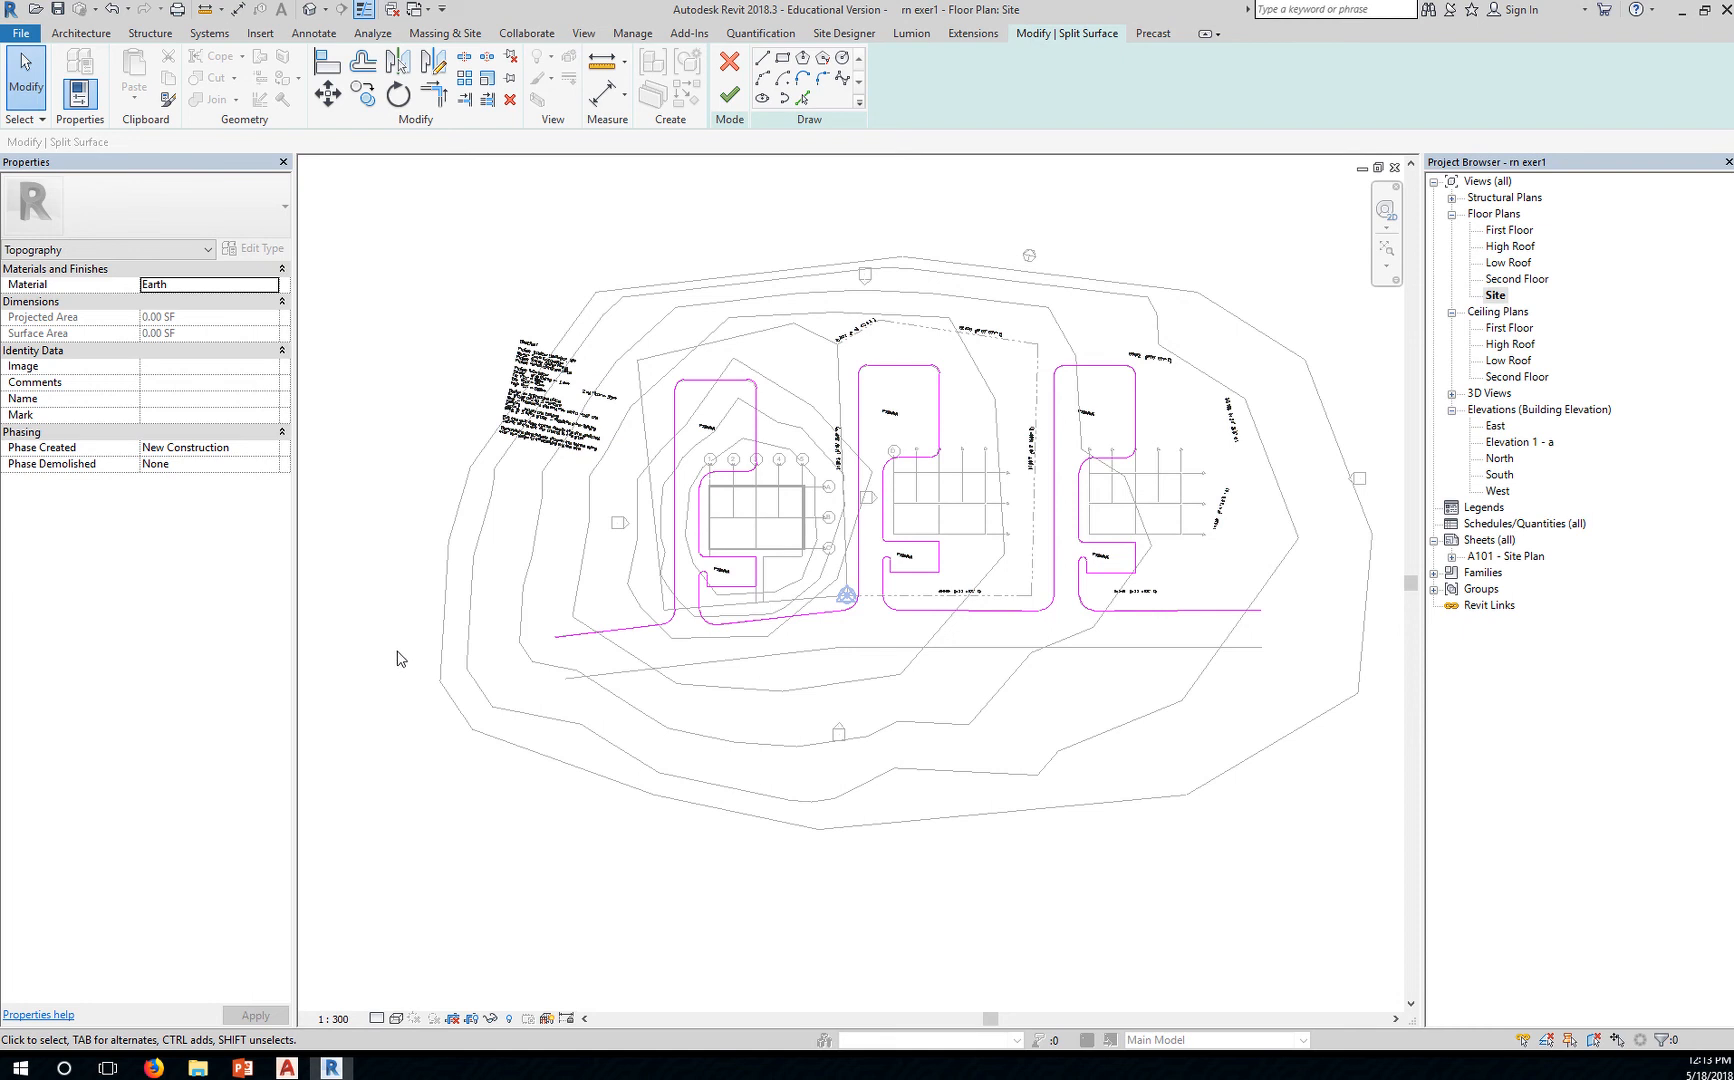
pyautogui.moveTo(444, 658)
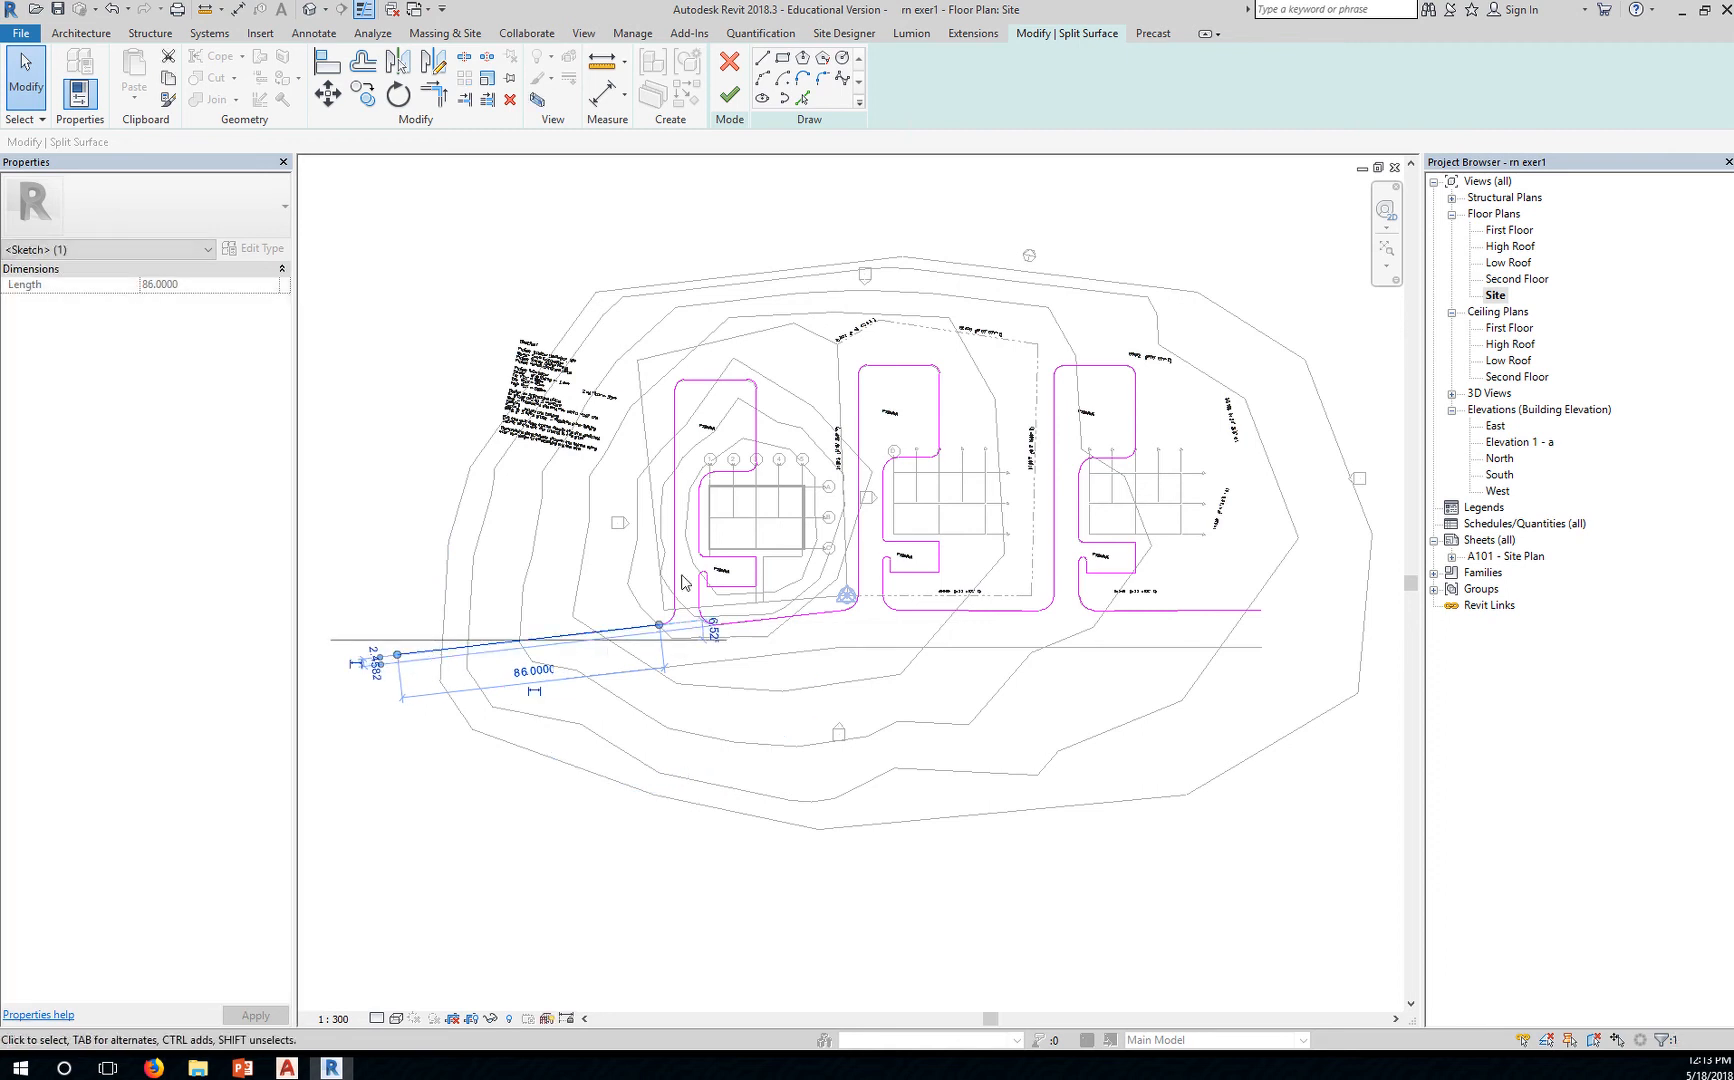
pyautogui.moveTo(1266, 606)
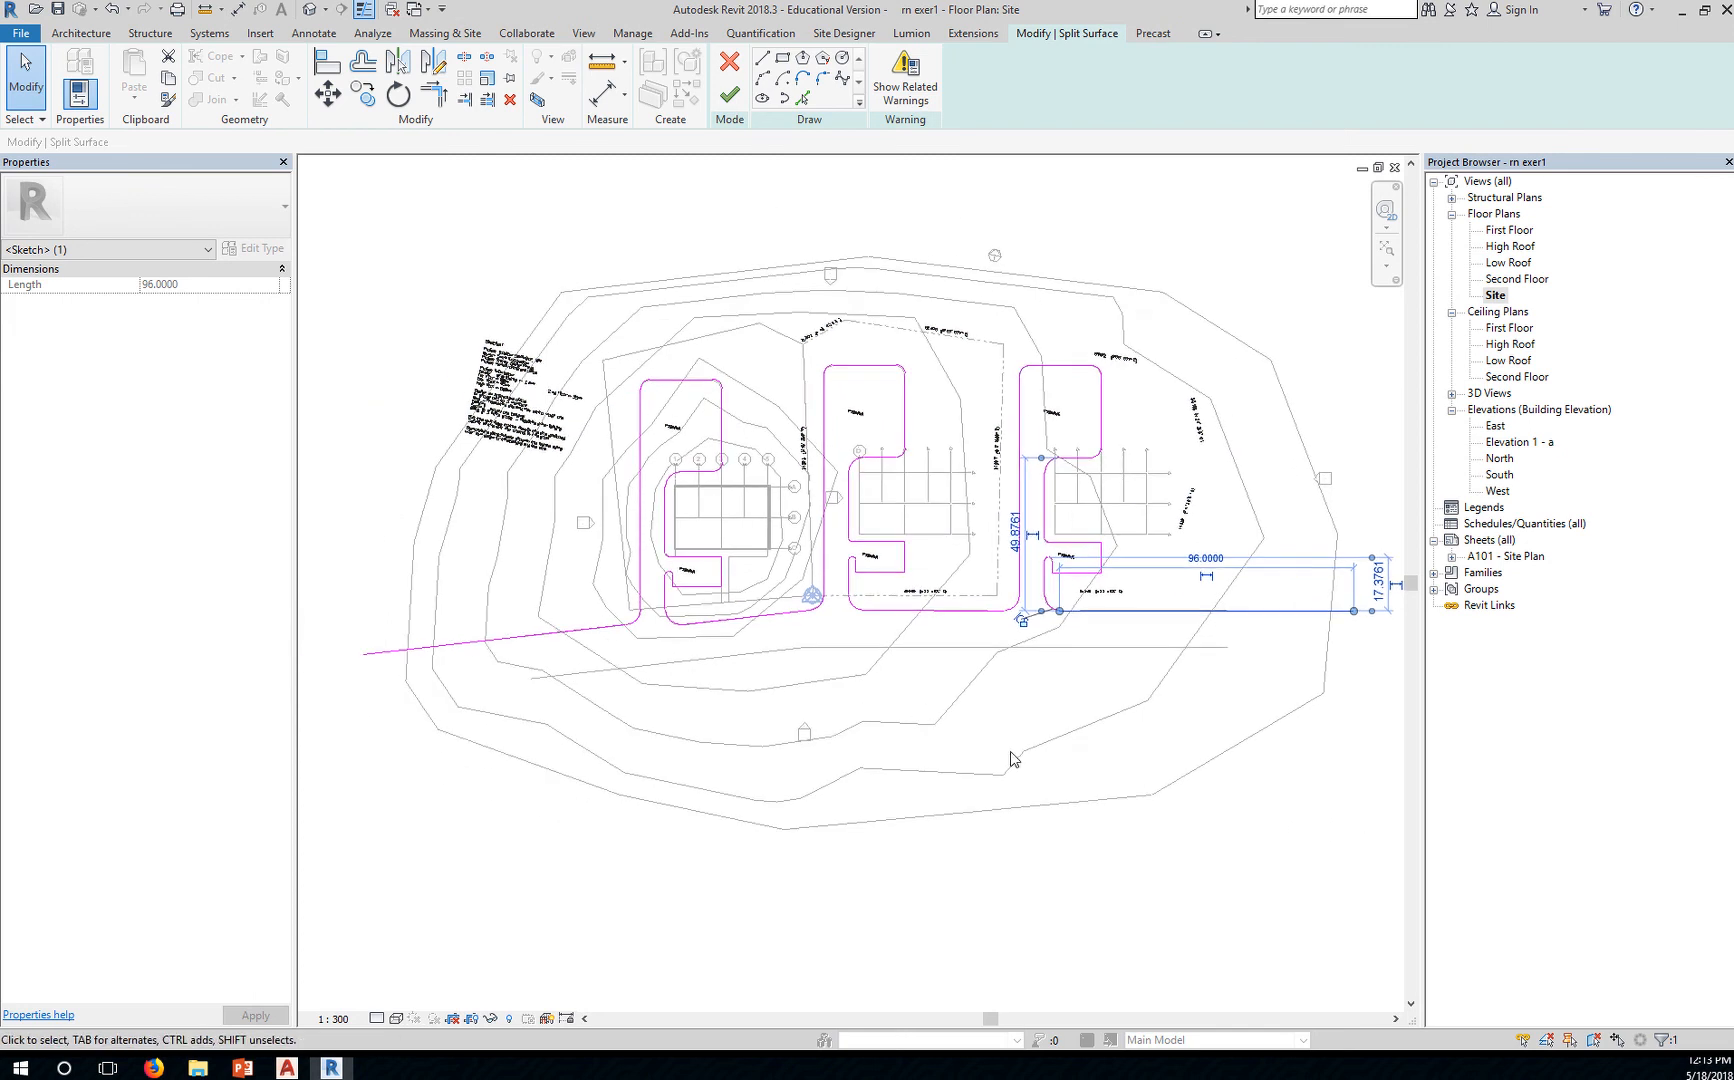
pyautogui.moveTo(1358, 612)
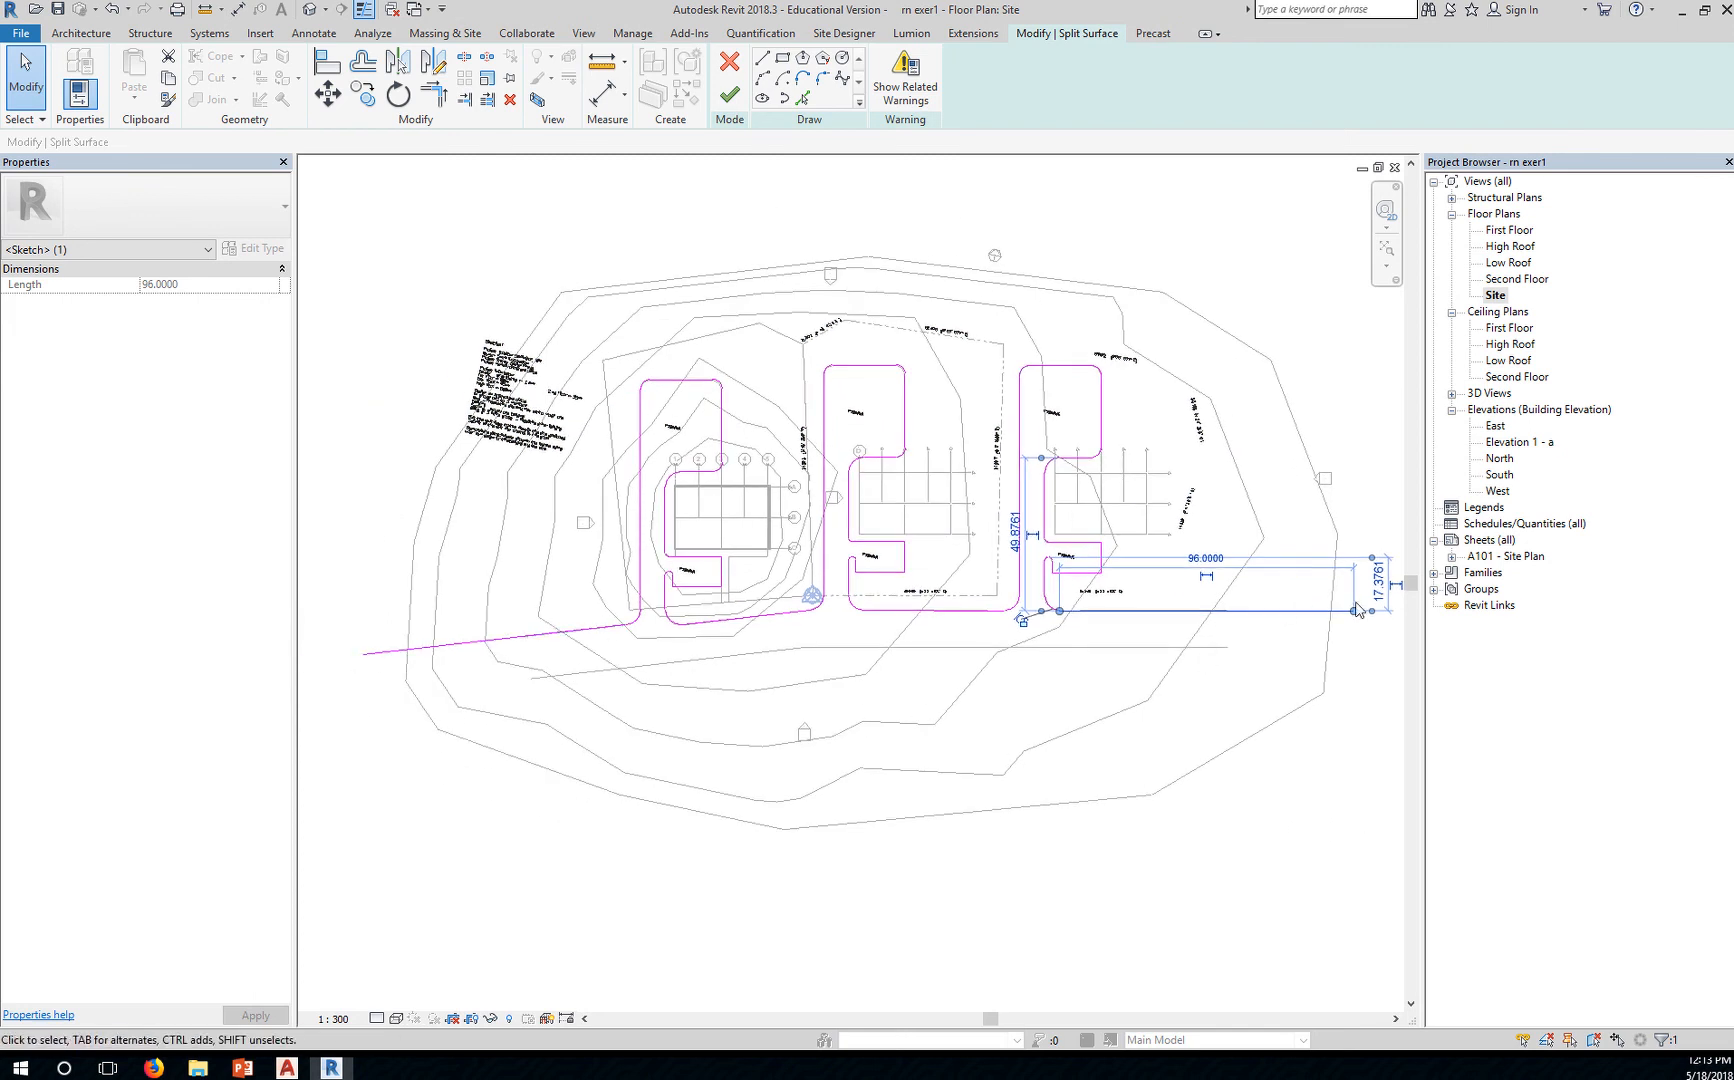
pyautogui.moveTo(1102, 386)
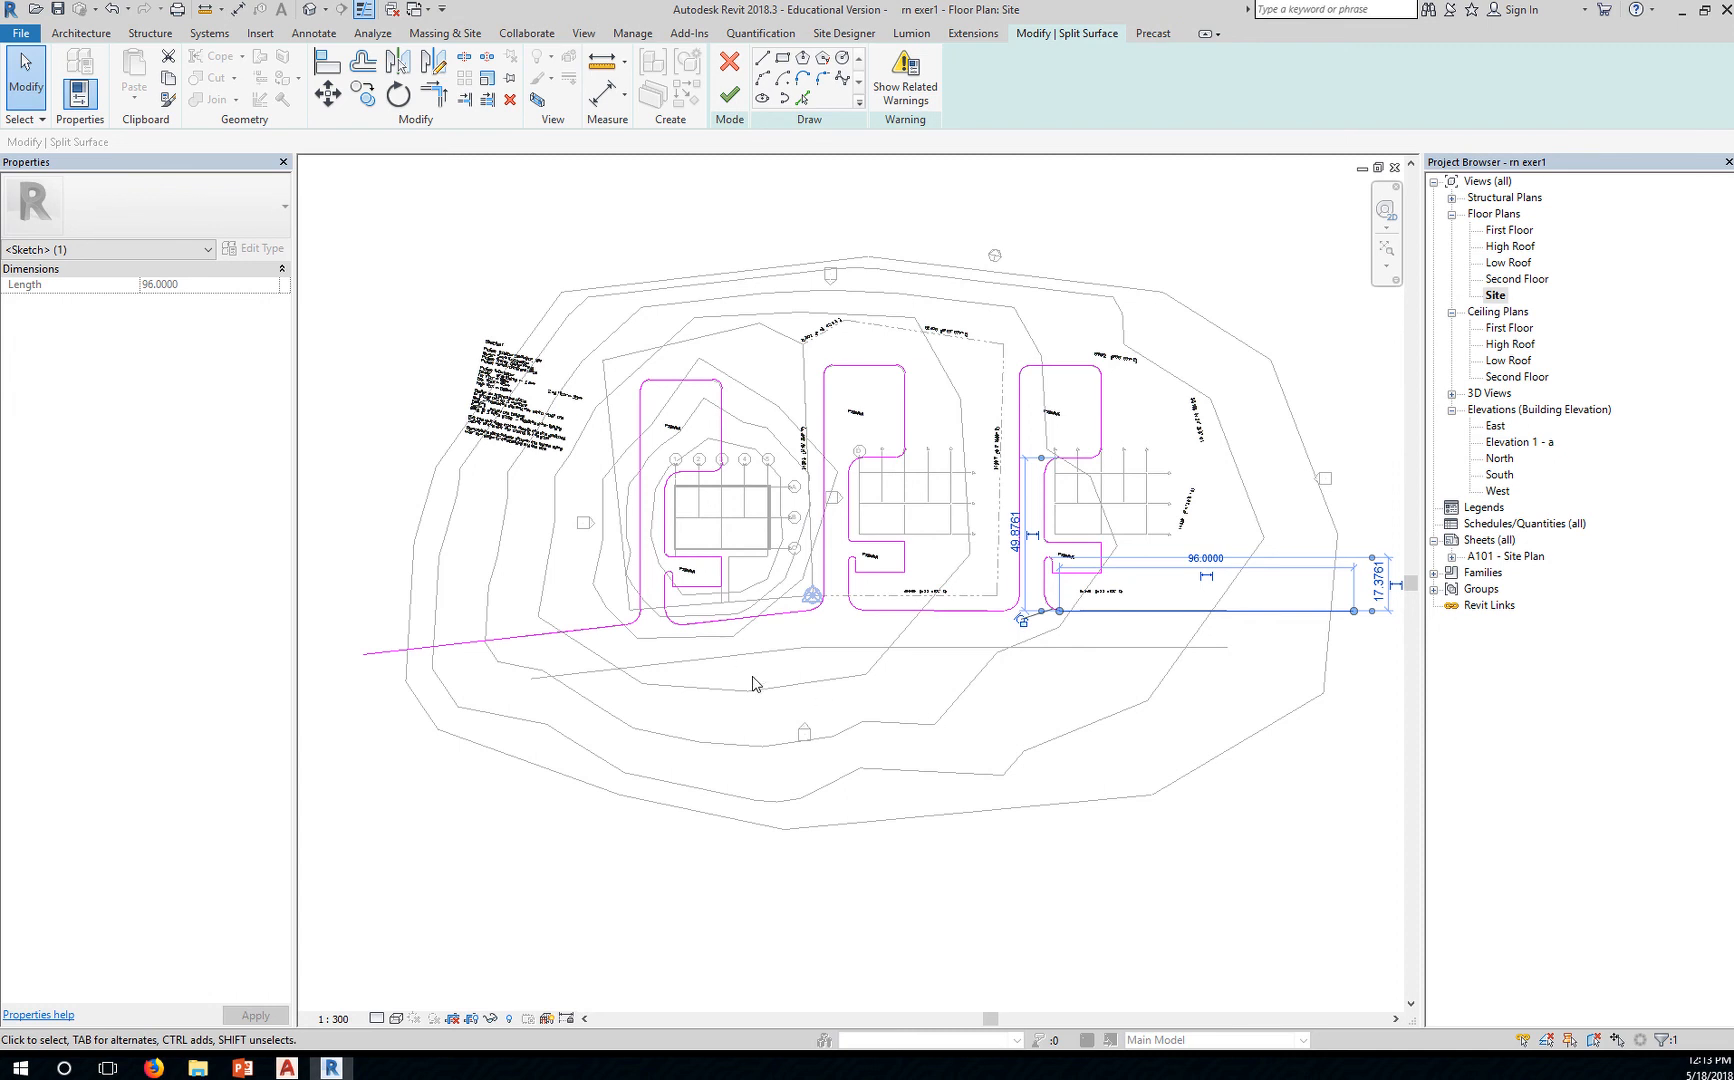
pyautogui.moveTo(810, 774)
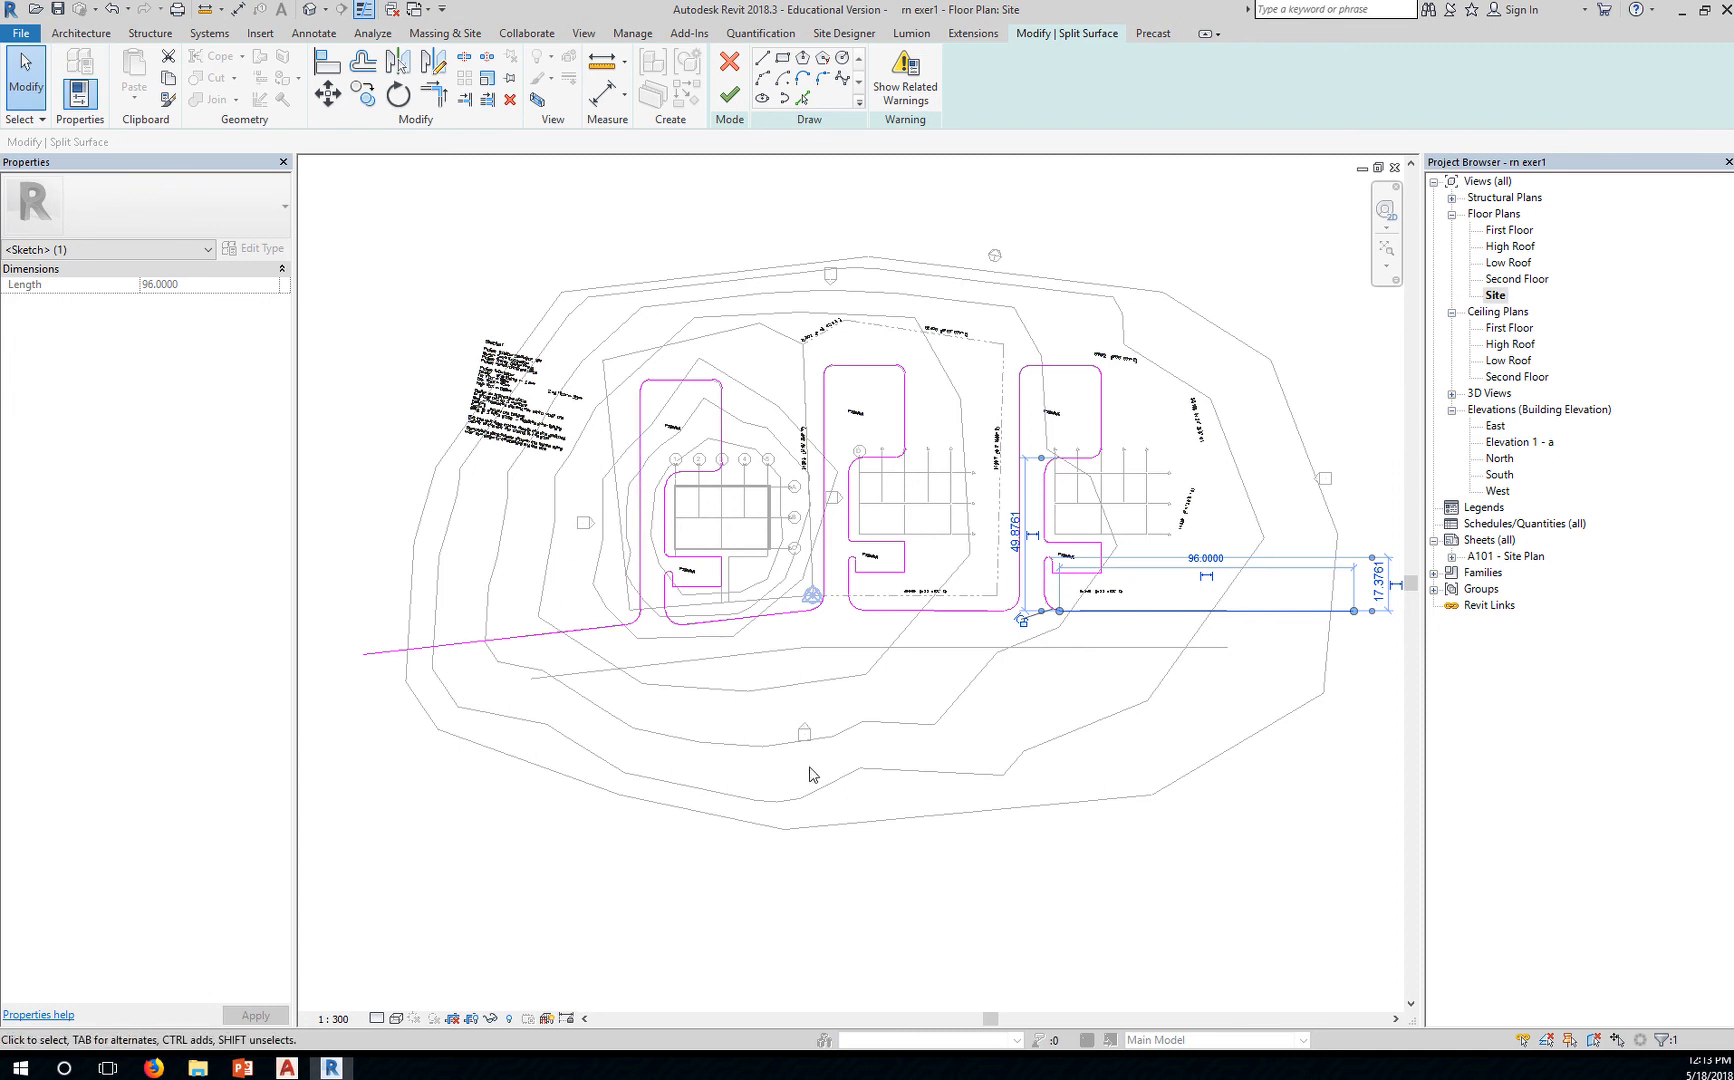
pyautogui.moveTo(820, 758)
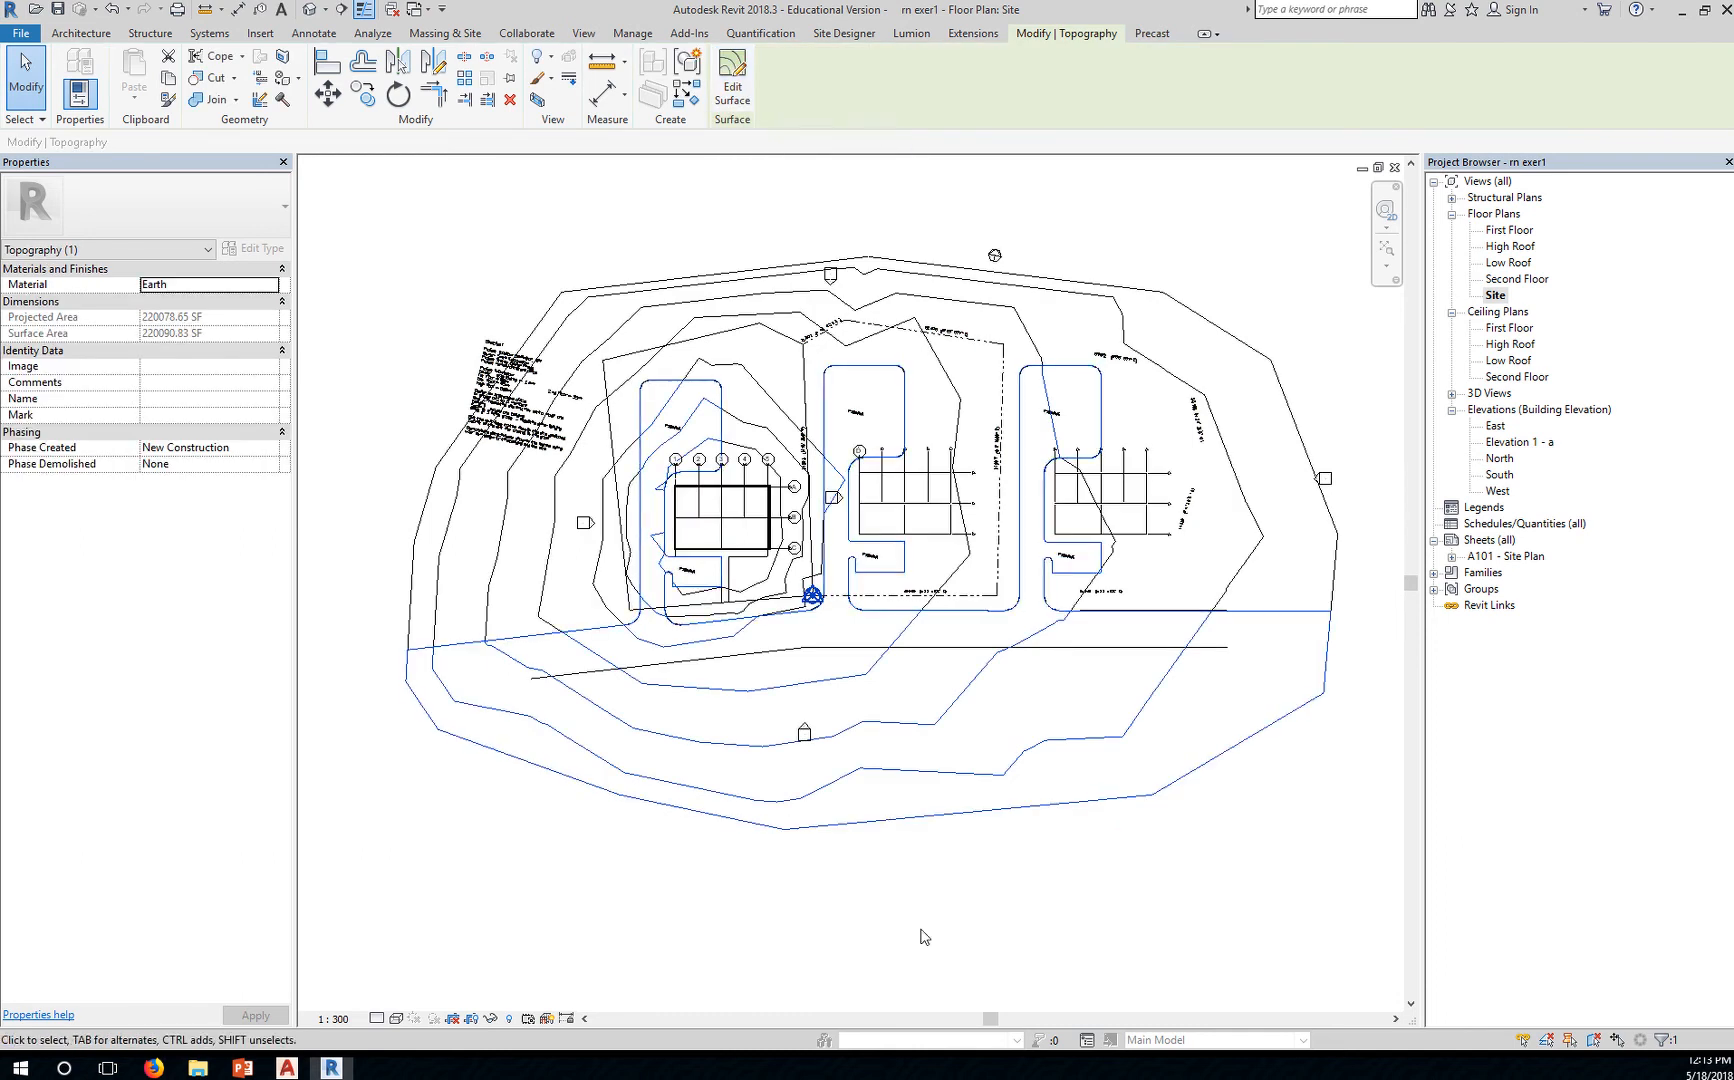
# Set the view's visual style to Shaded and deselect the toposurface to show both green surfaces
pyautogui.click(400, 1020)
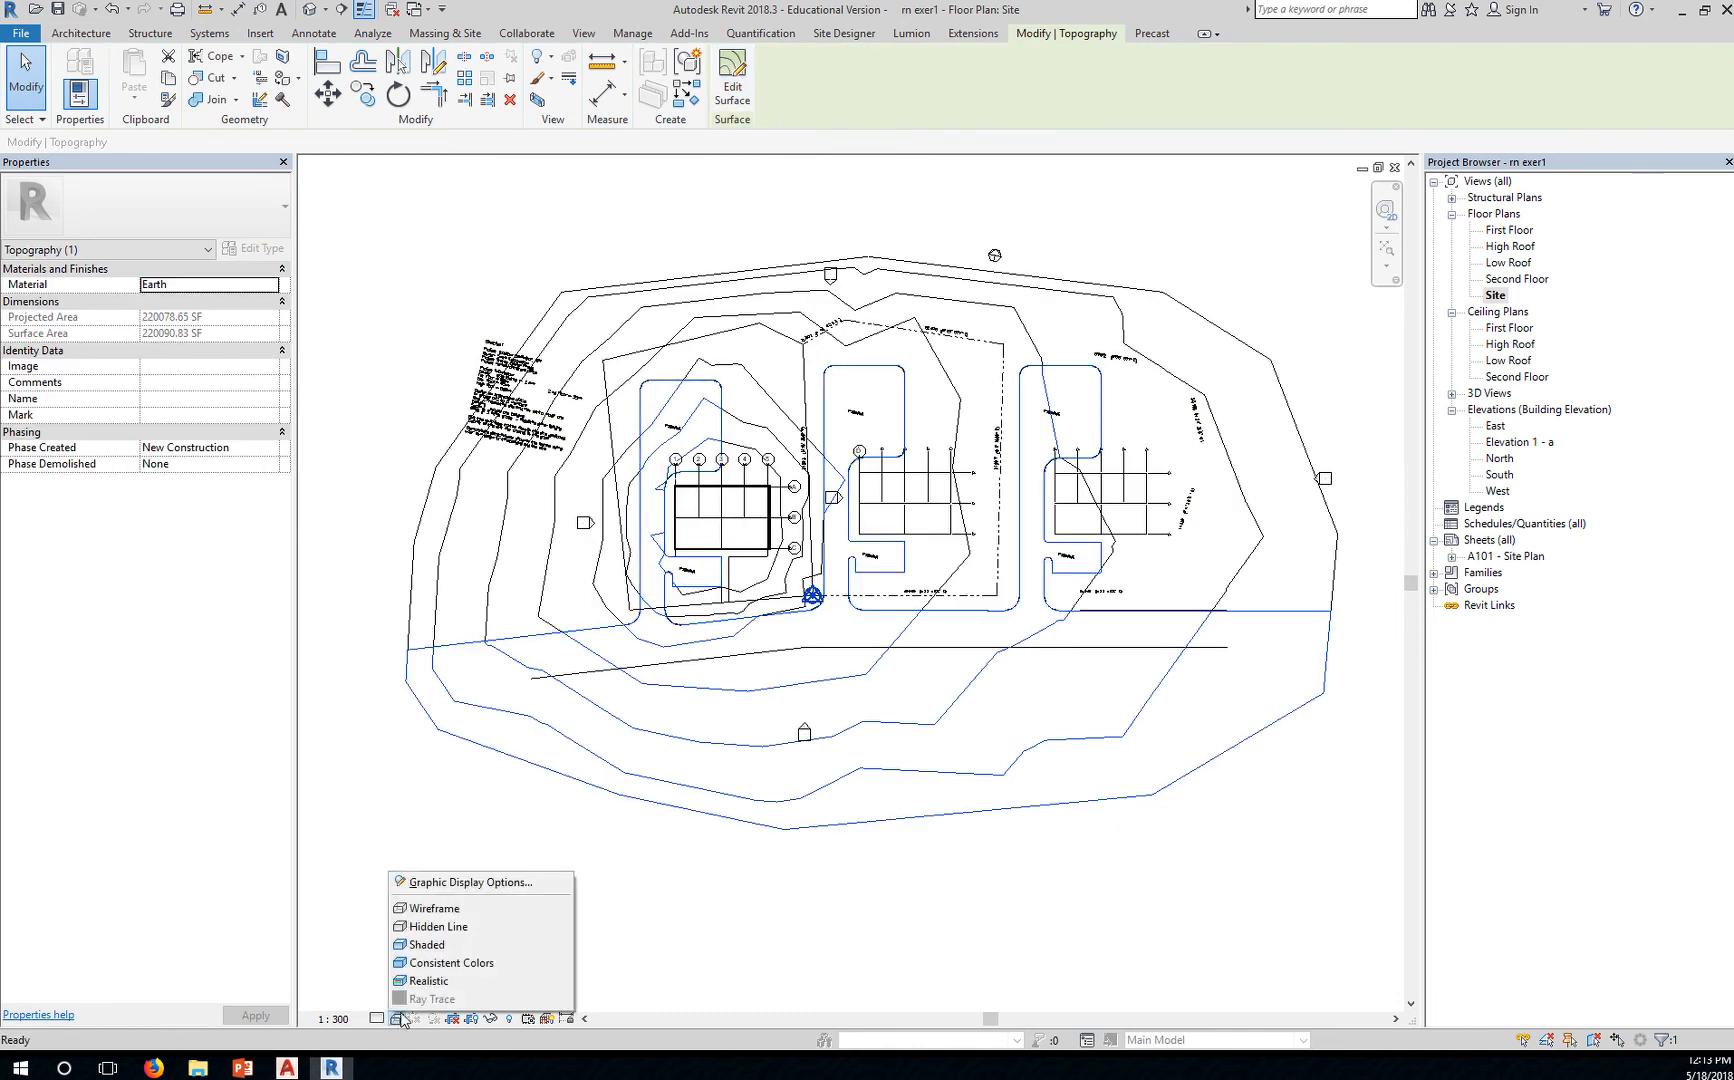
pyautogui.click(426, 944)
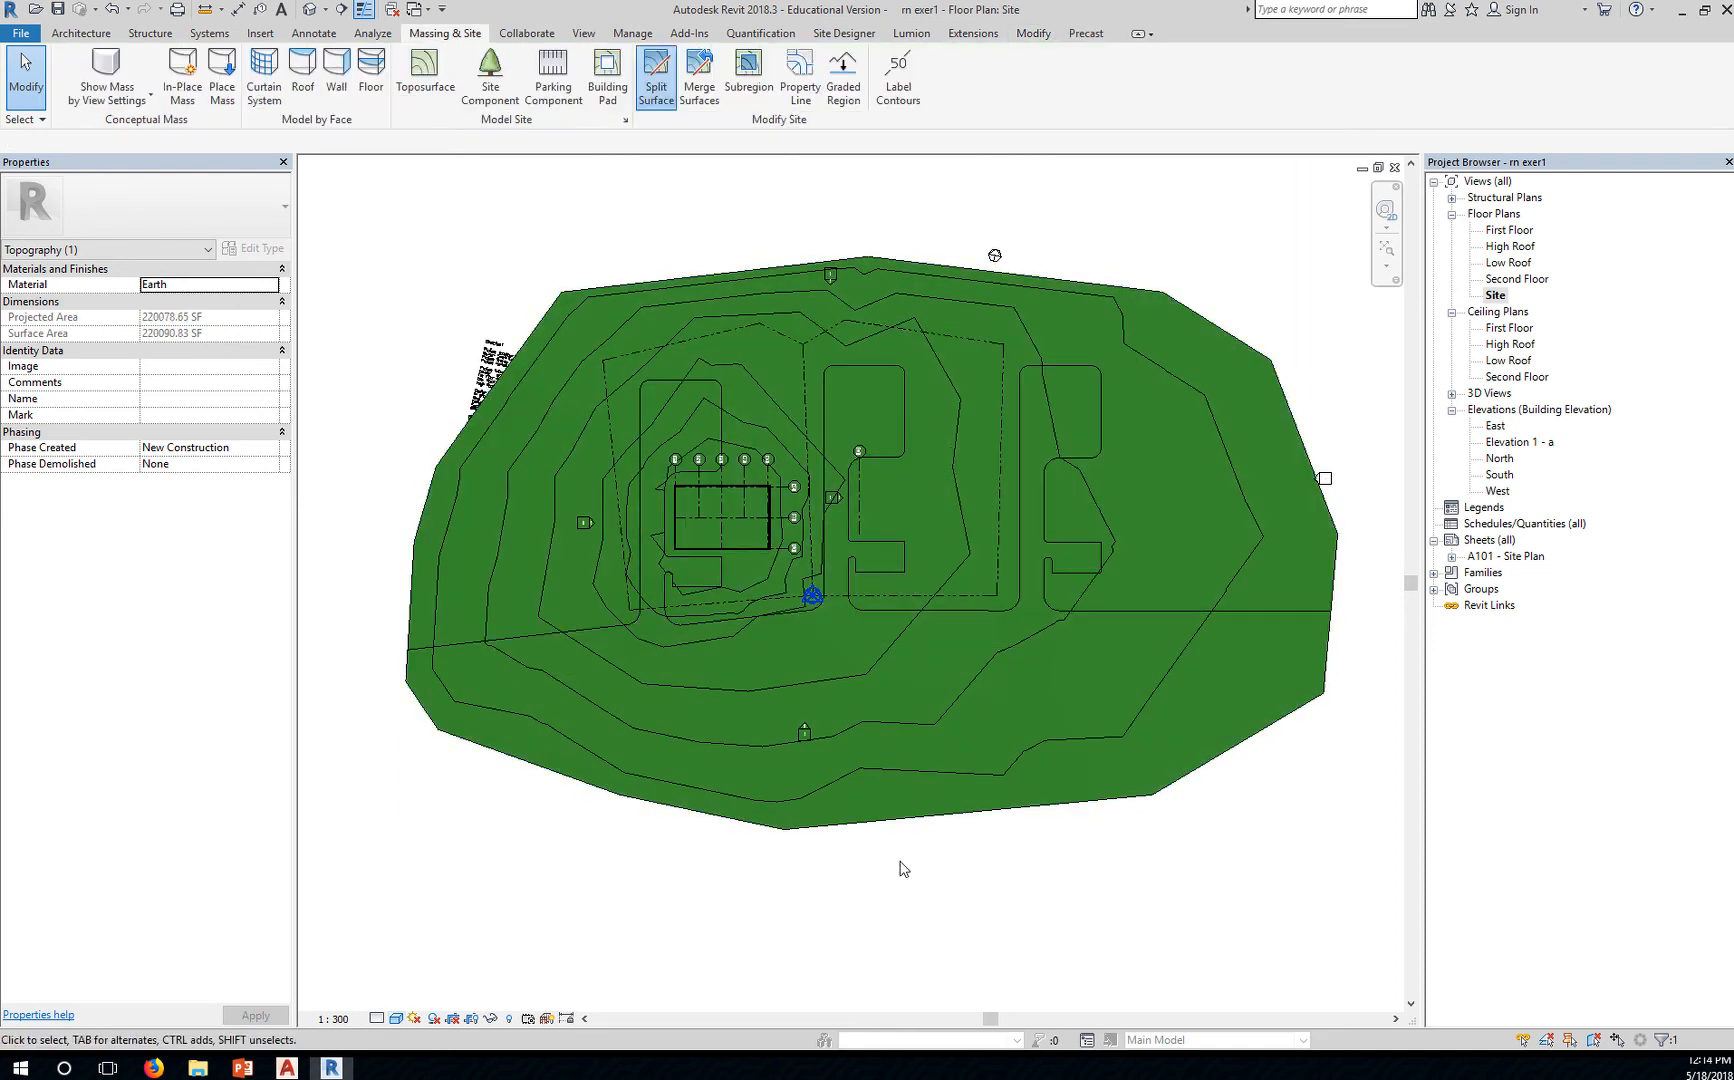
pyautogui.click(850, 300)
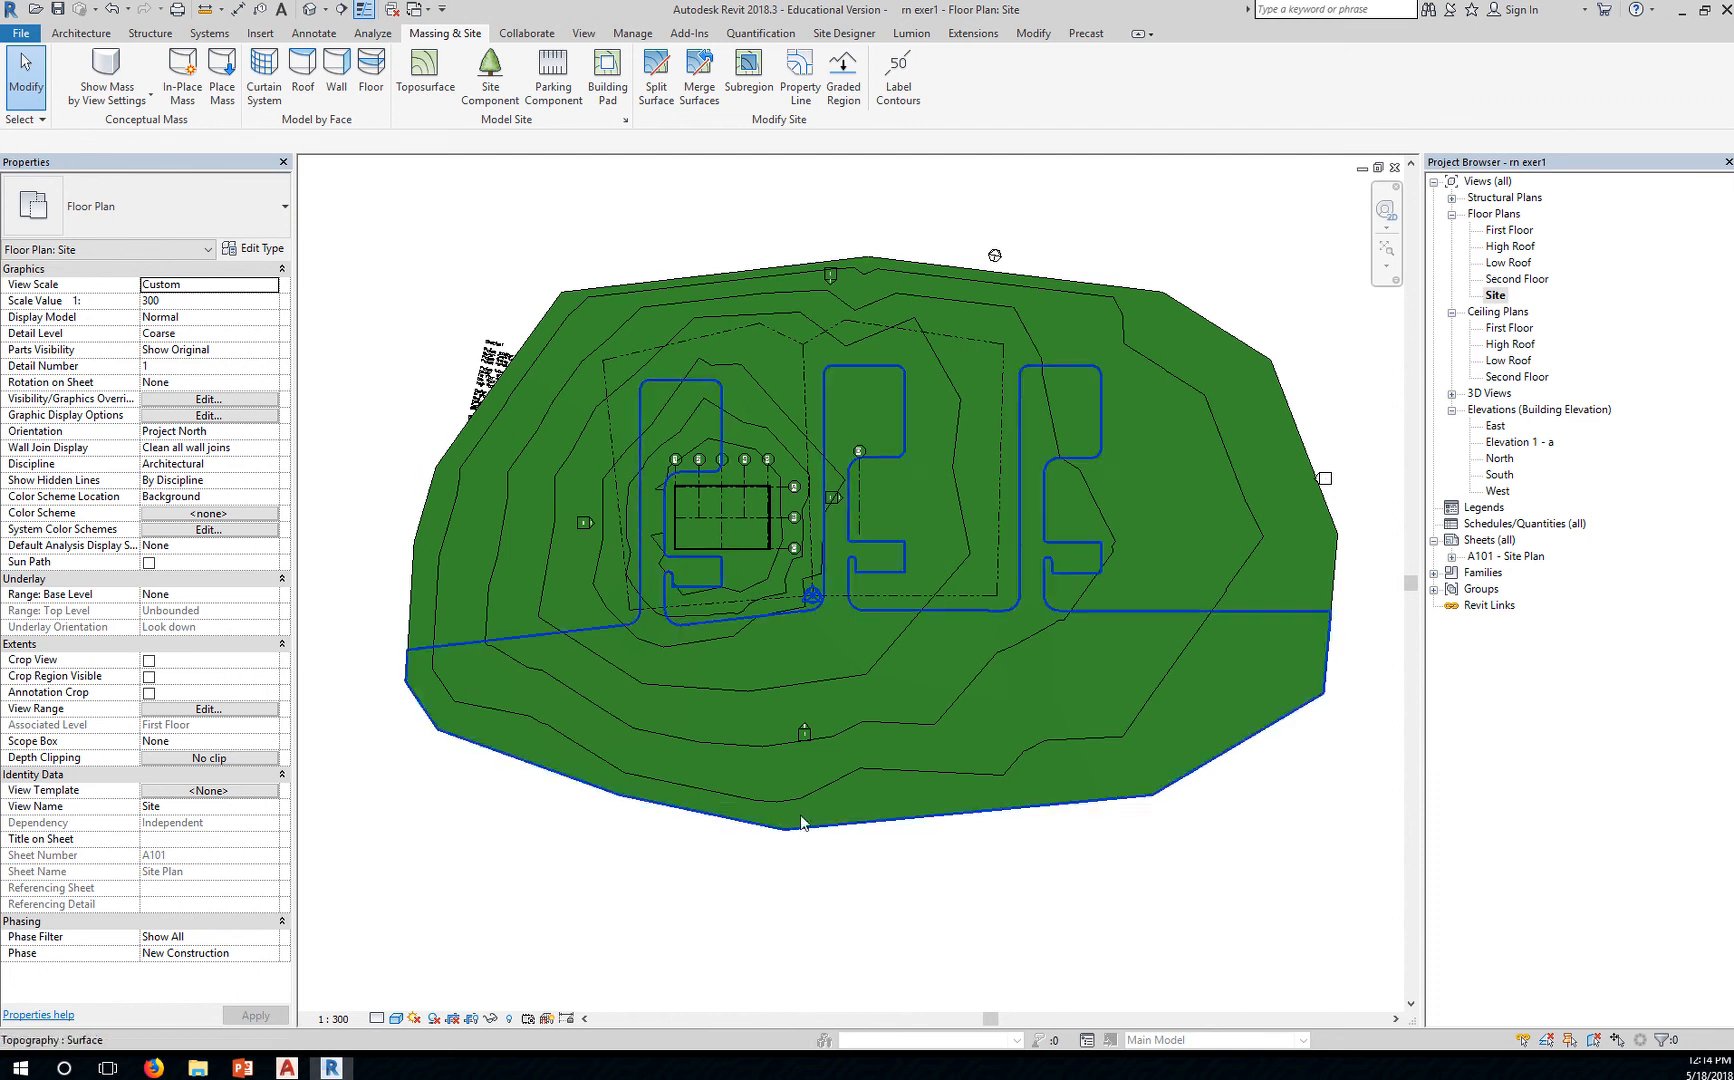
pyautogui.click(1106, 886)
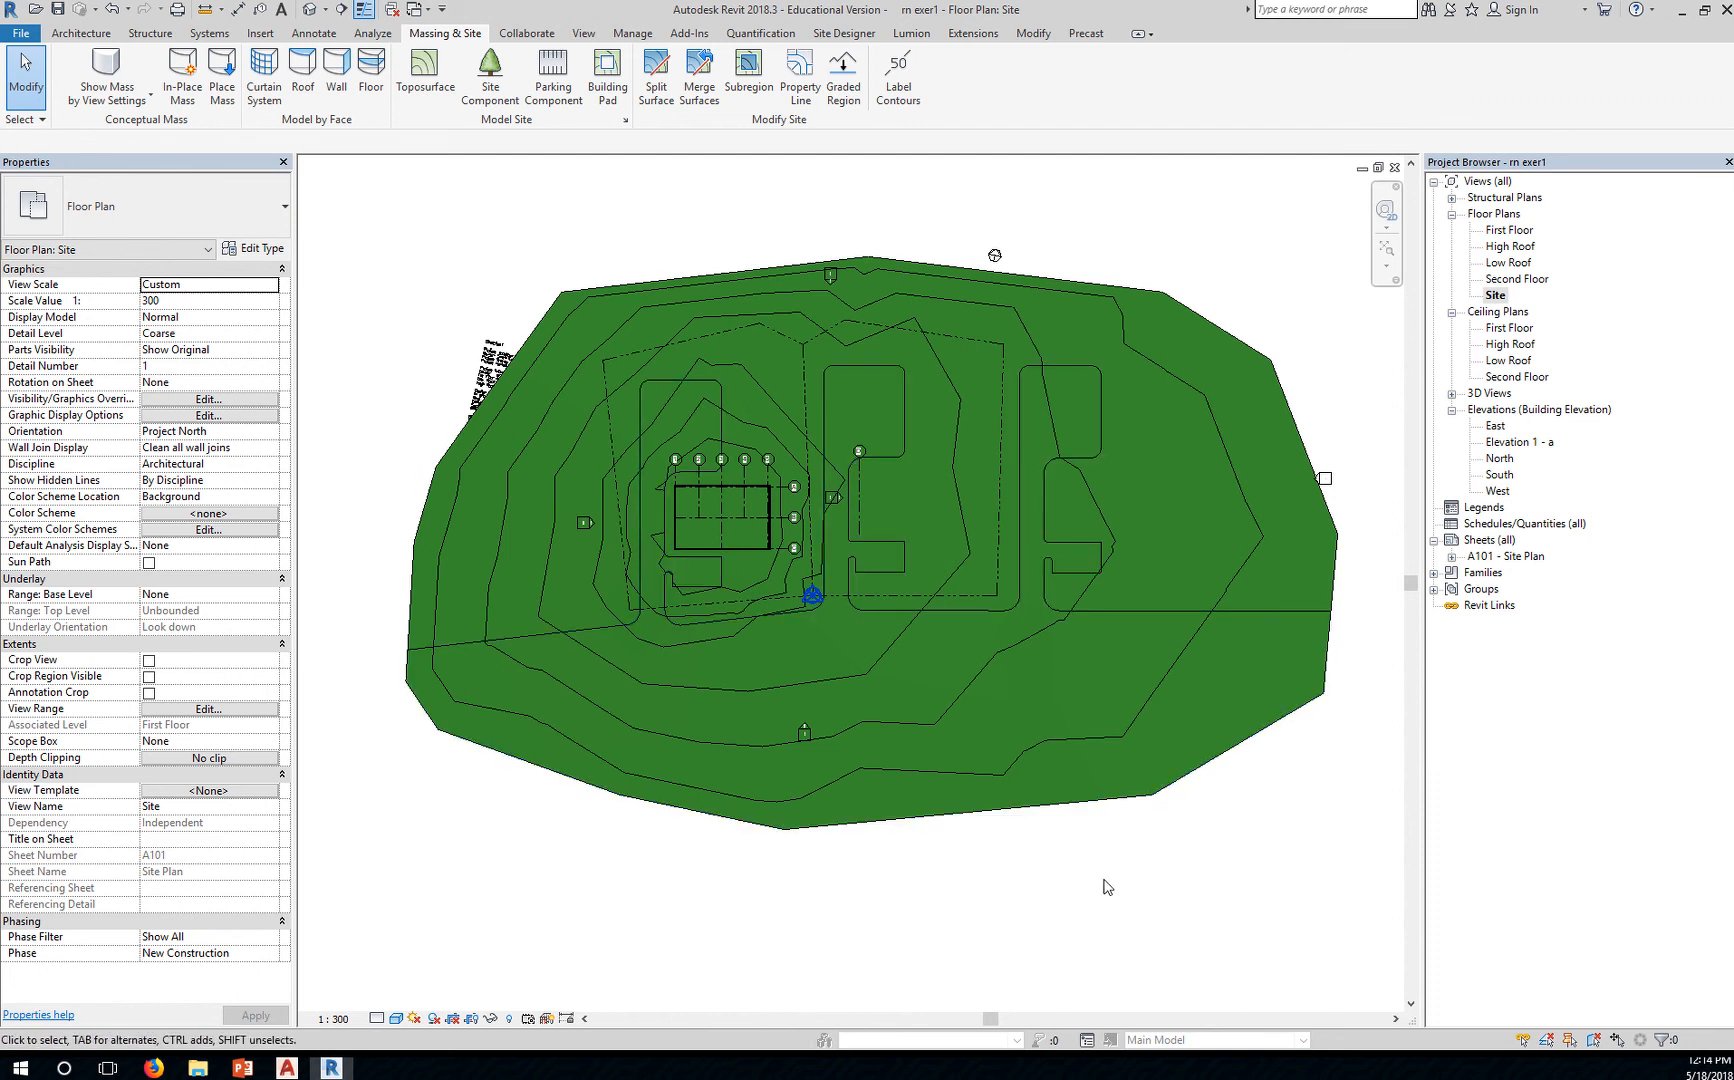